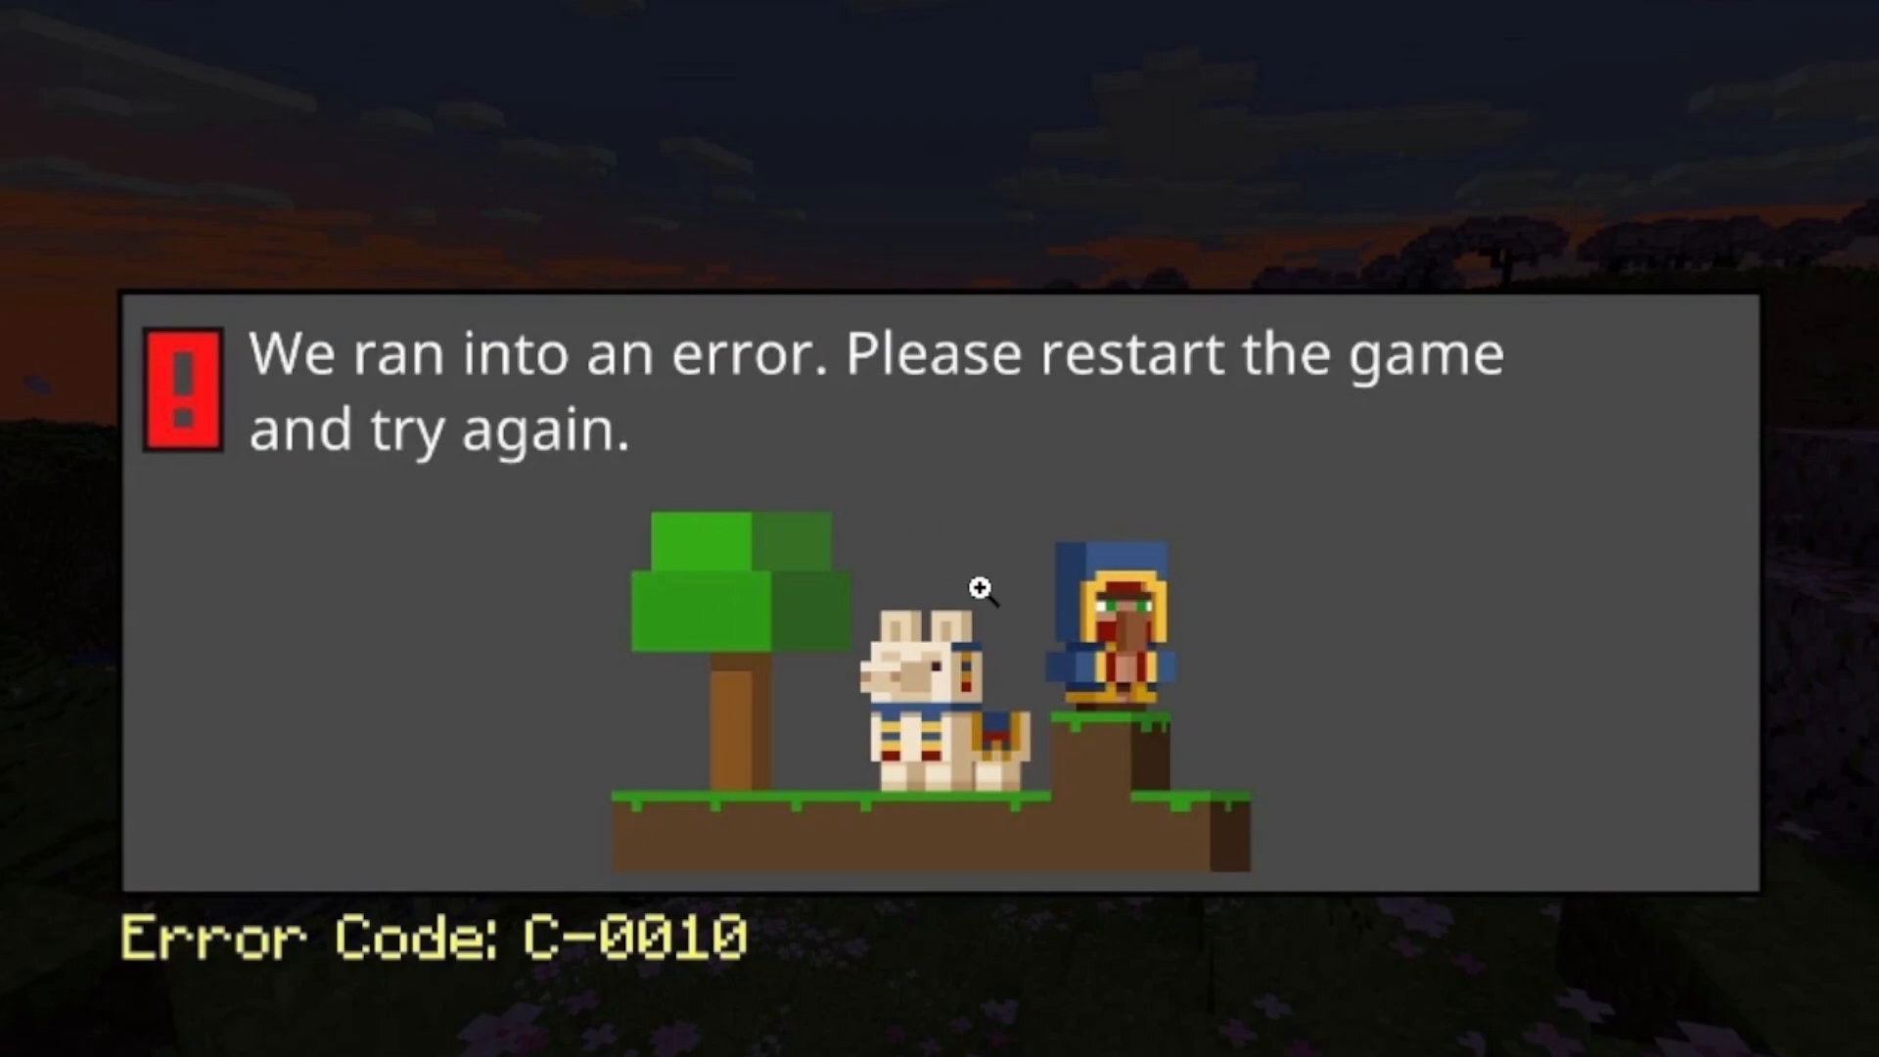
mouse_move(581, 945)
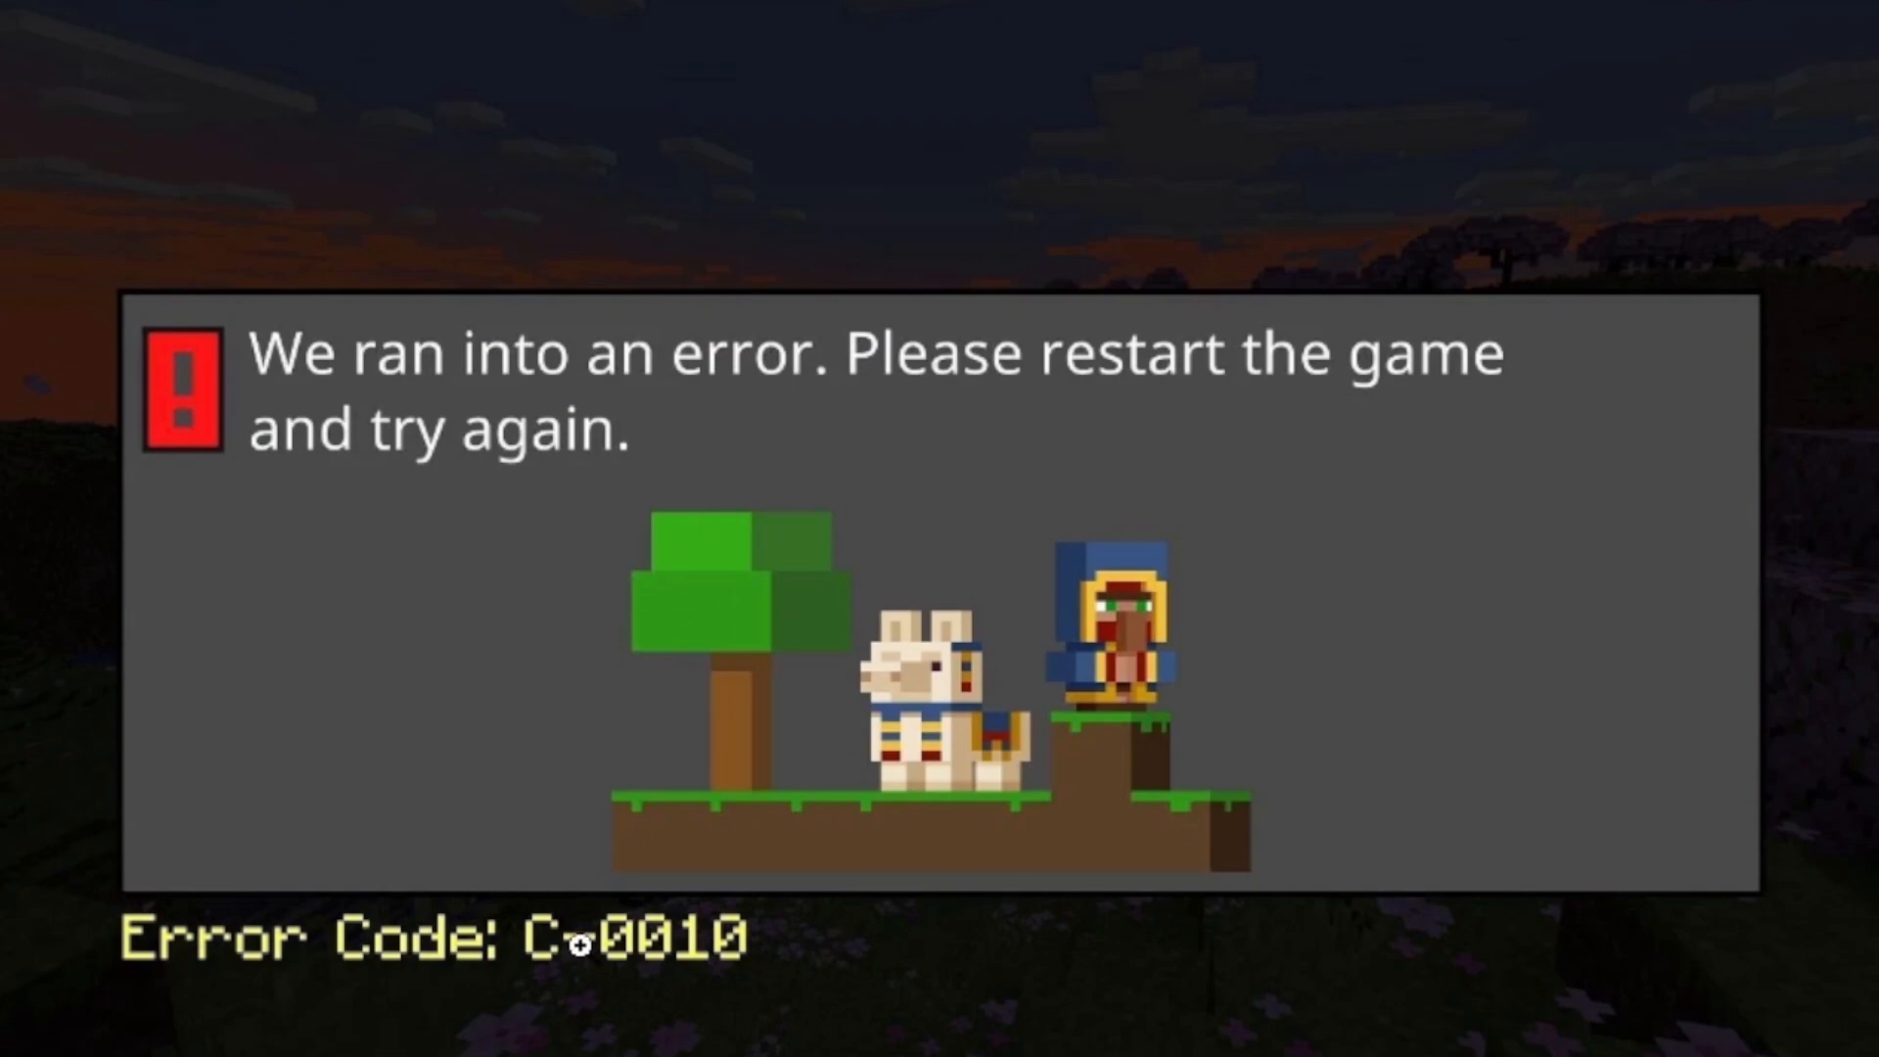
mouse_move(701, 641)
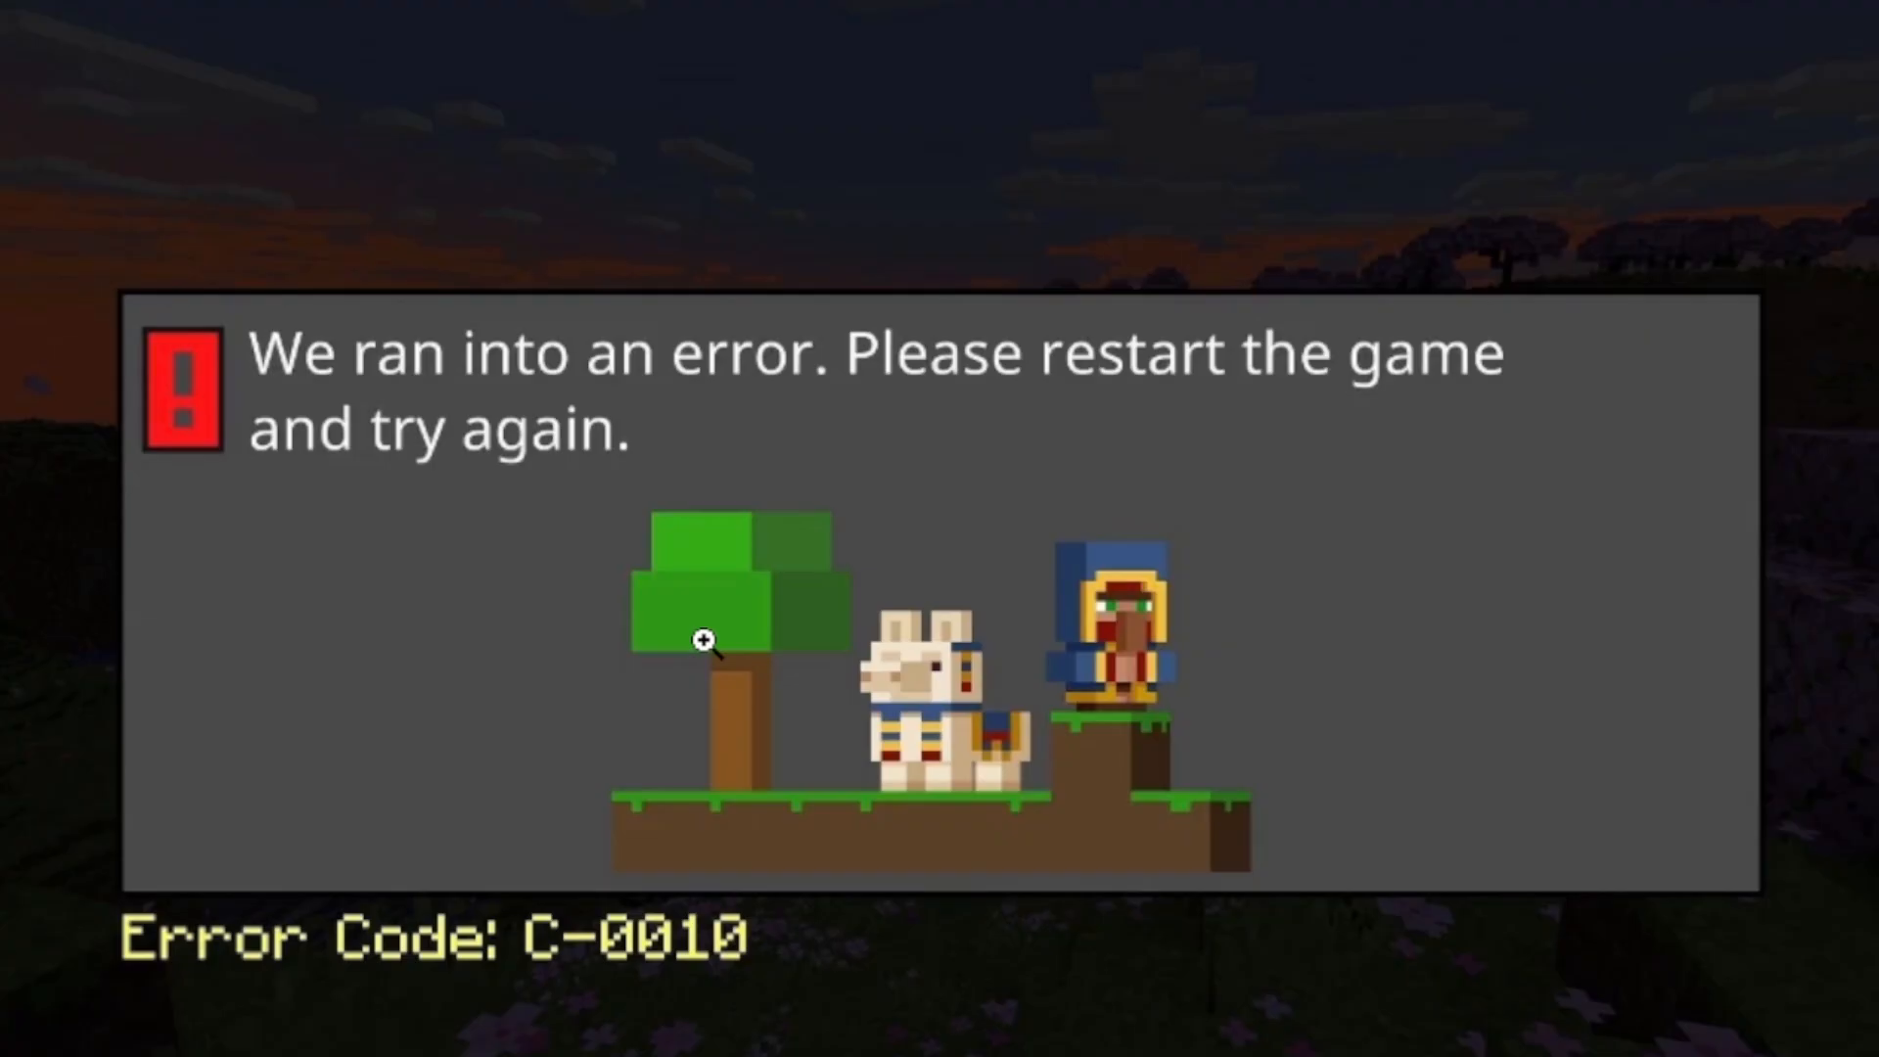
mouse_move(865, 514)
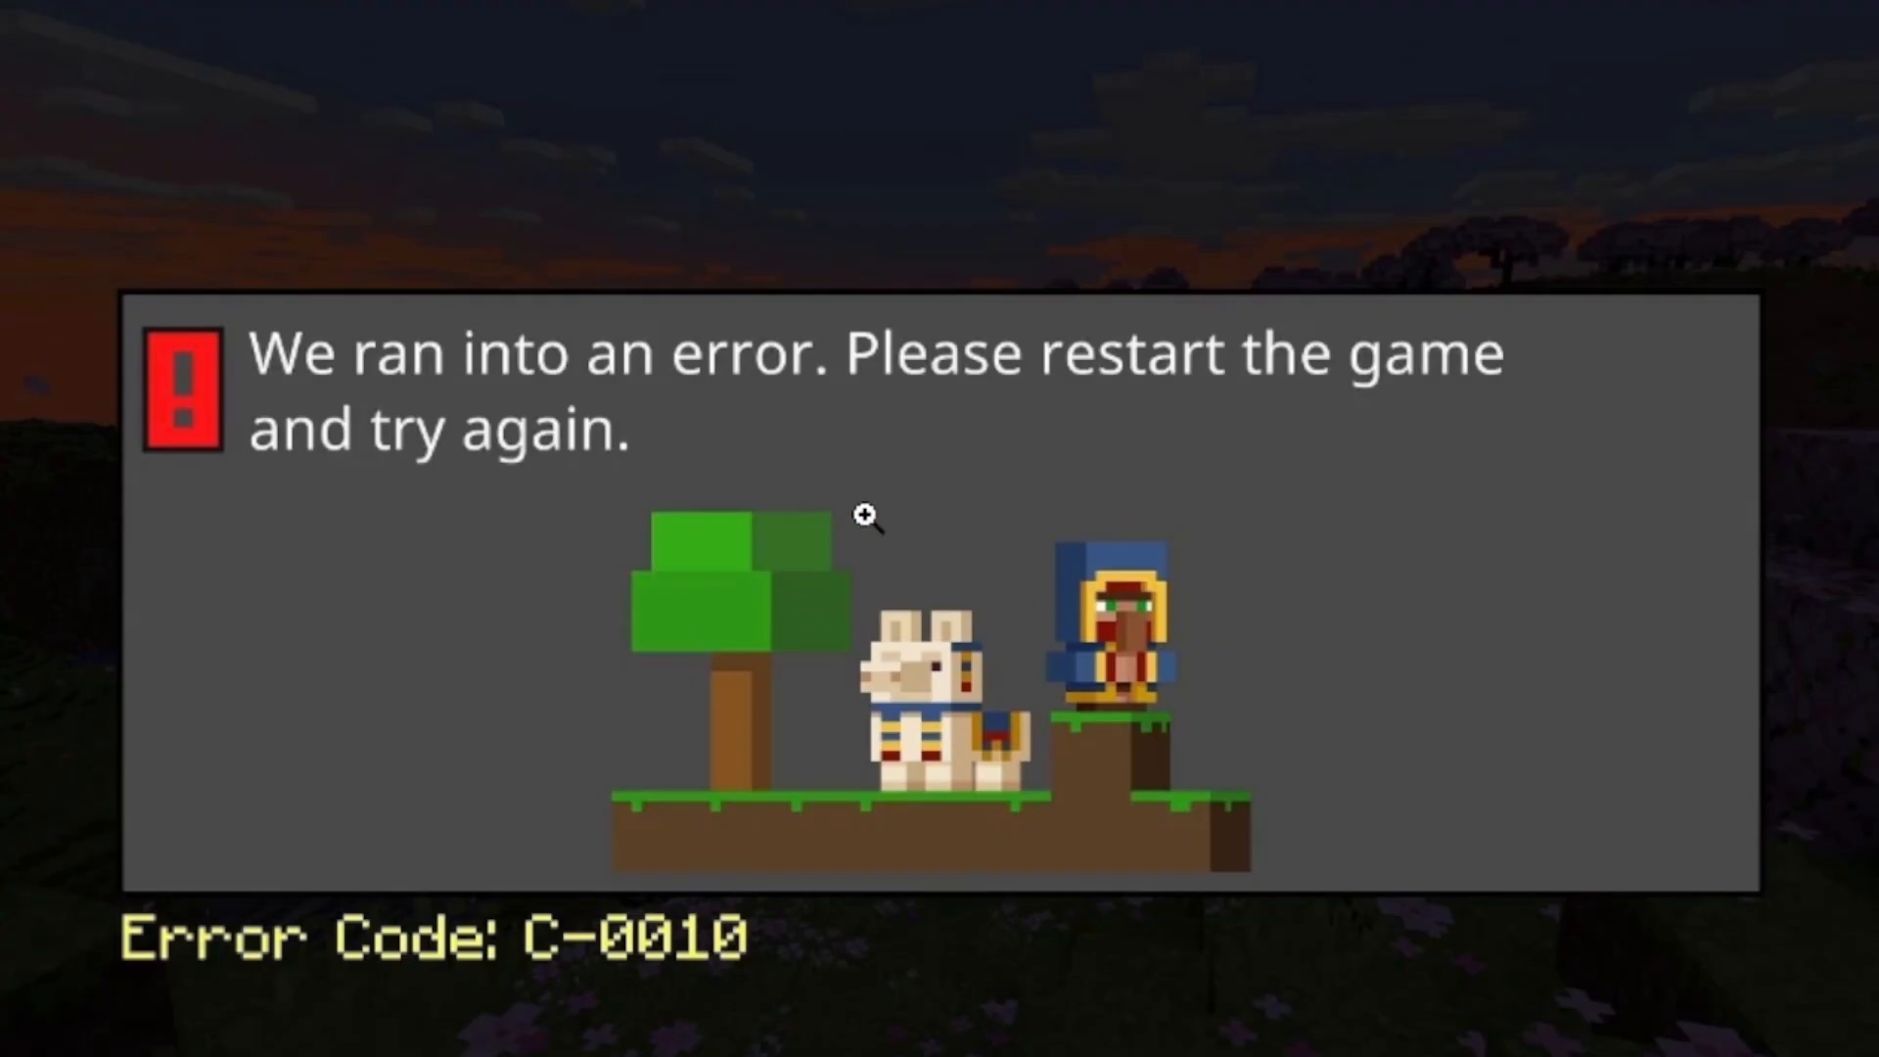
mouse_move(1040, 505)
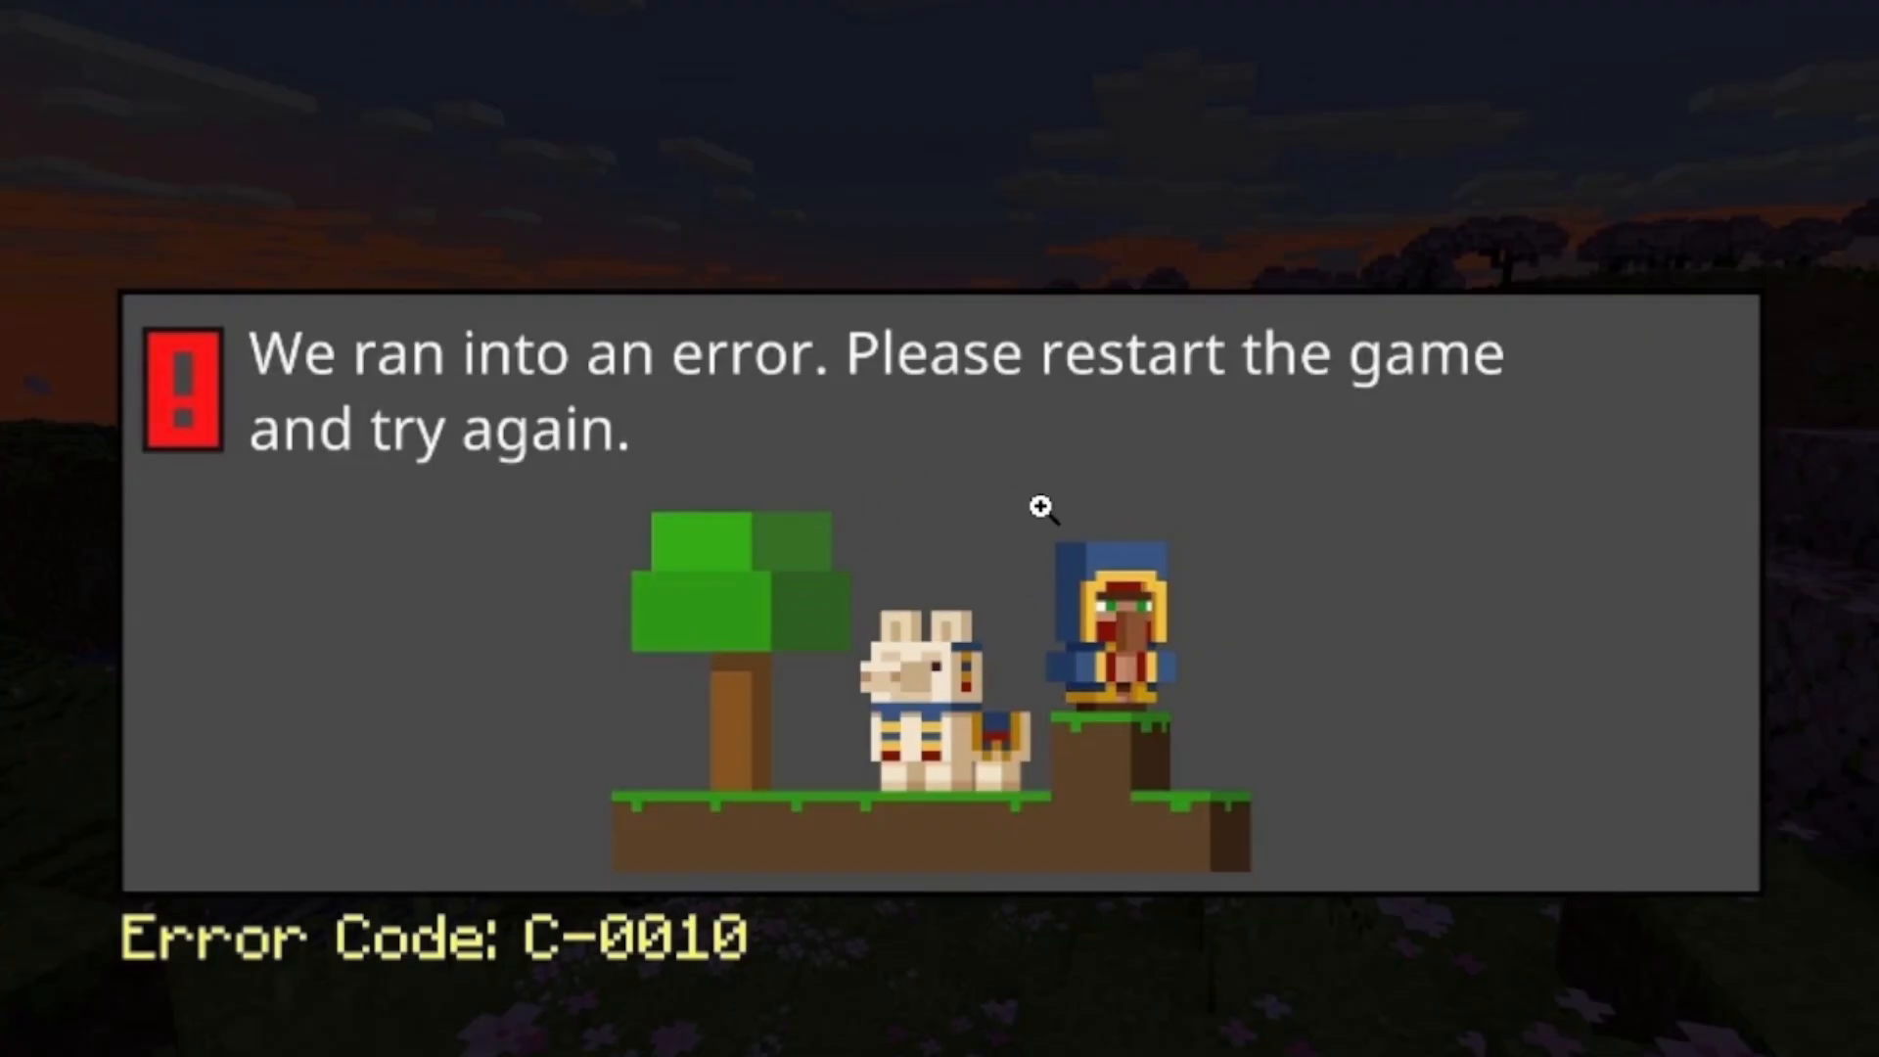
mouse_move(1045, 636)
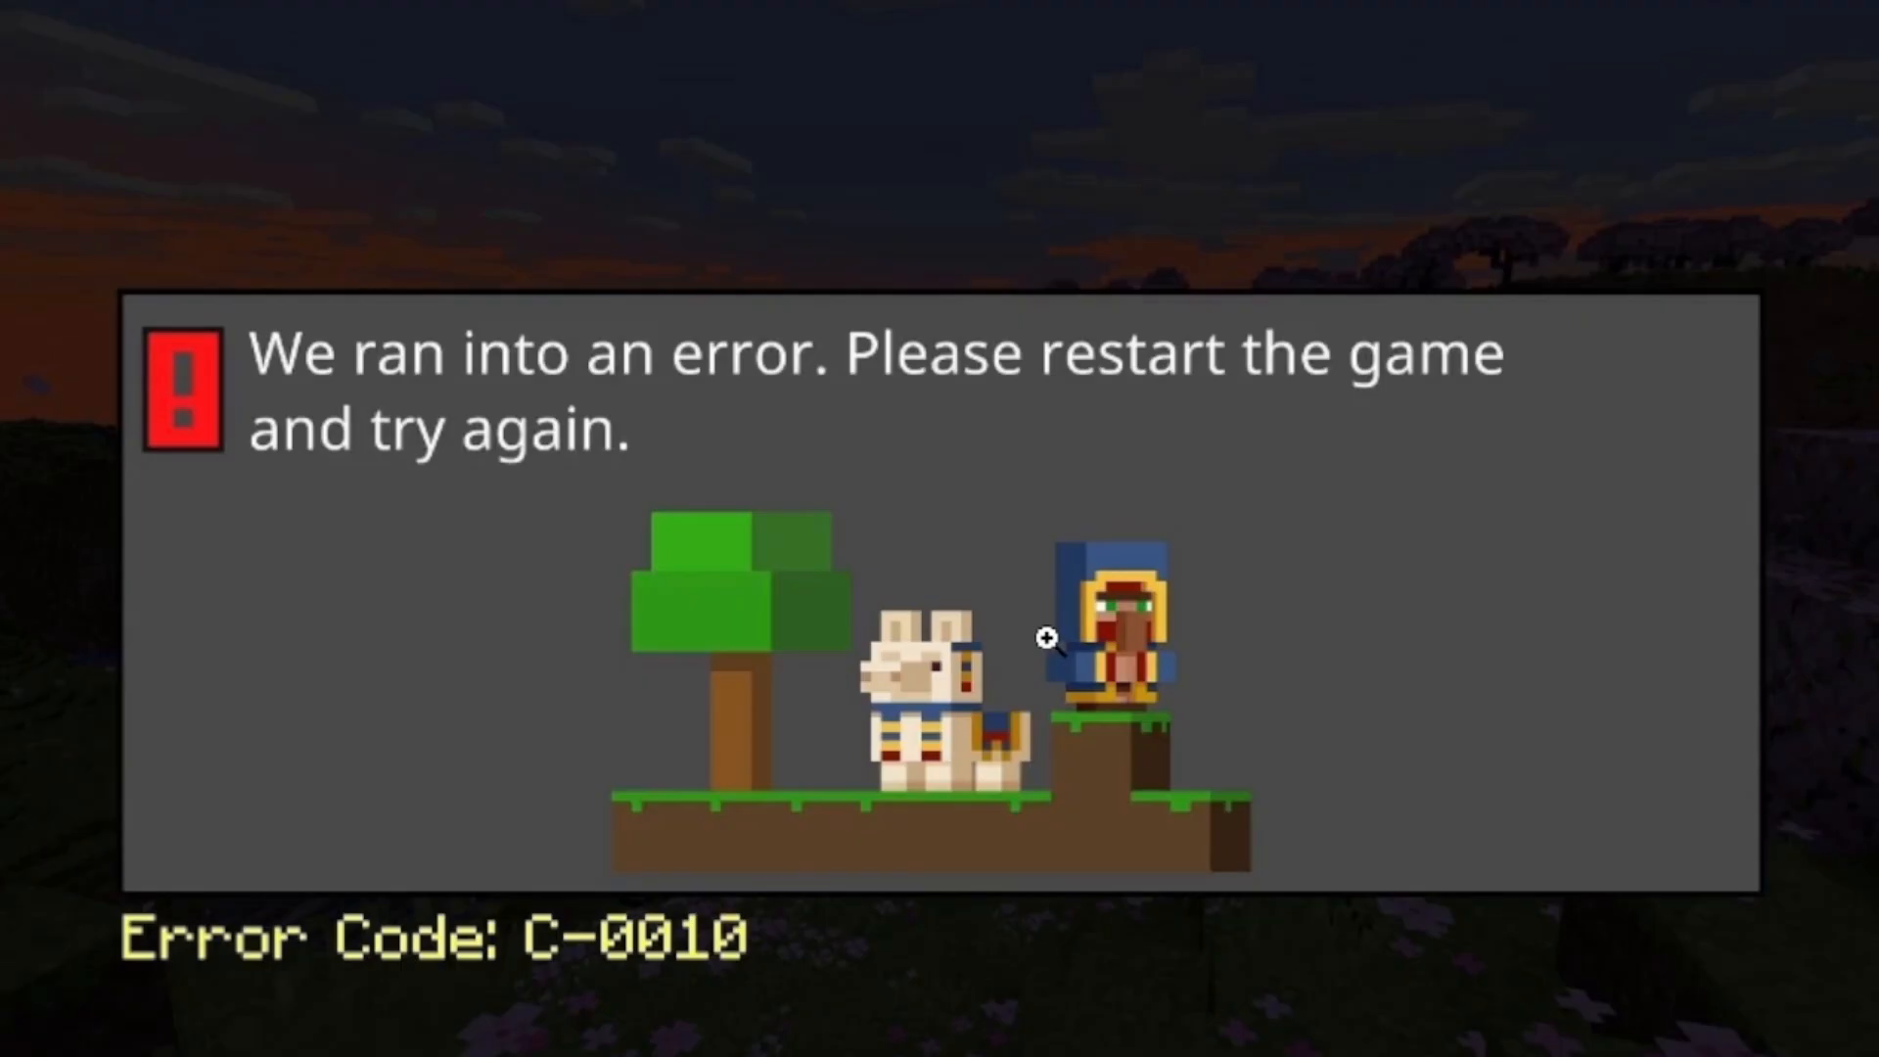
mouse_move(1020, 650)
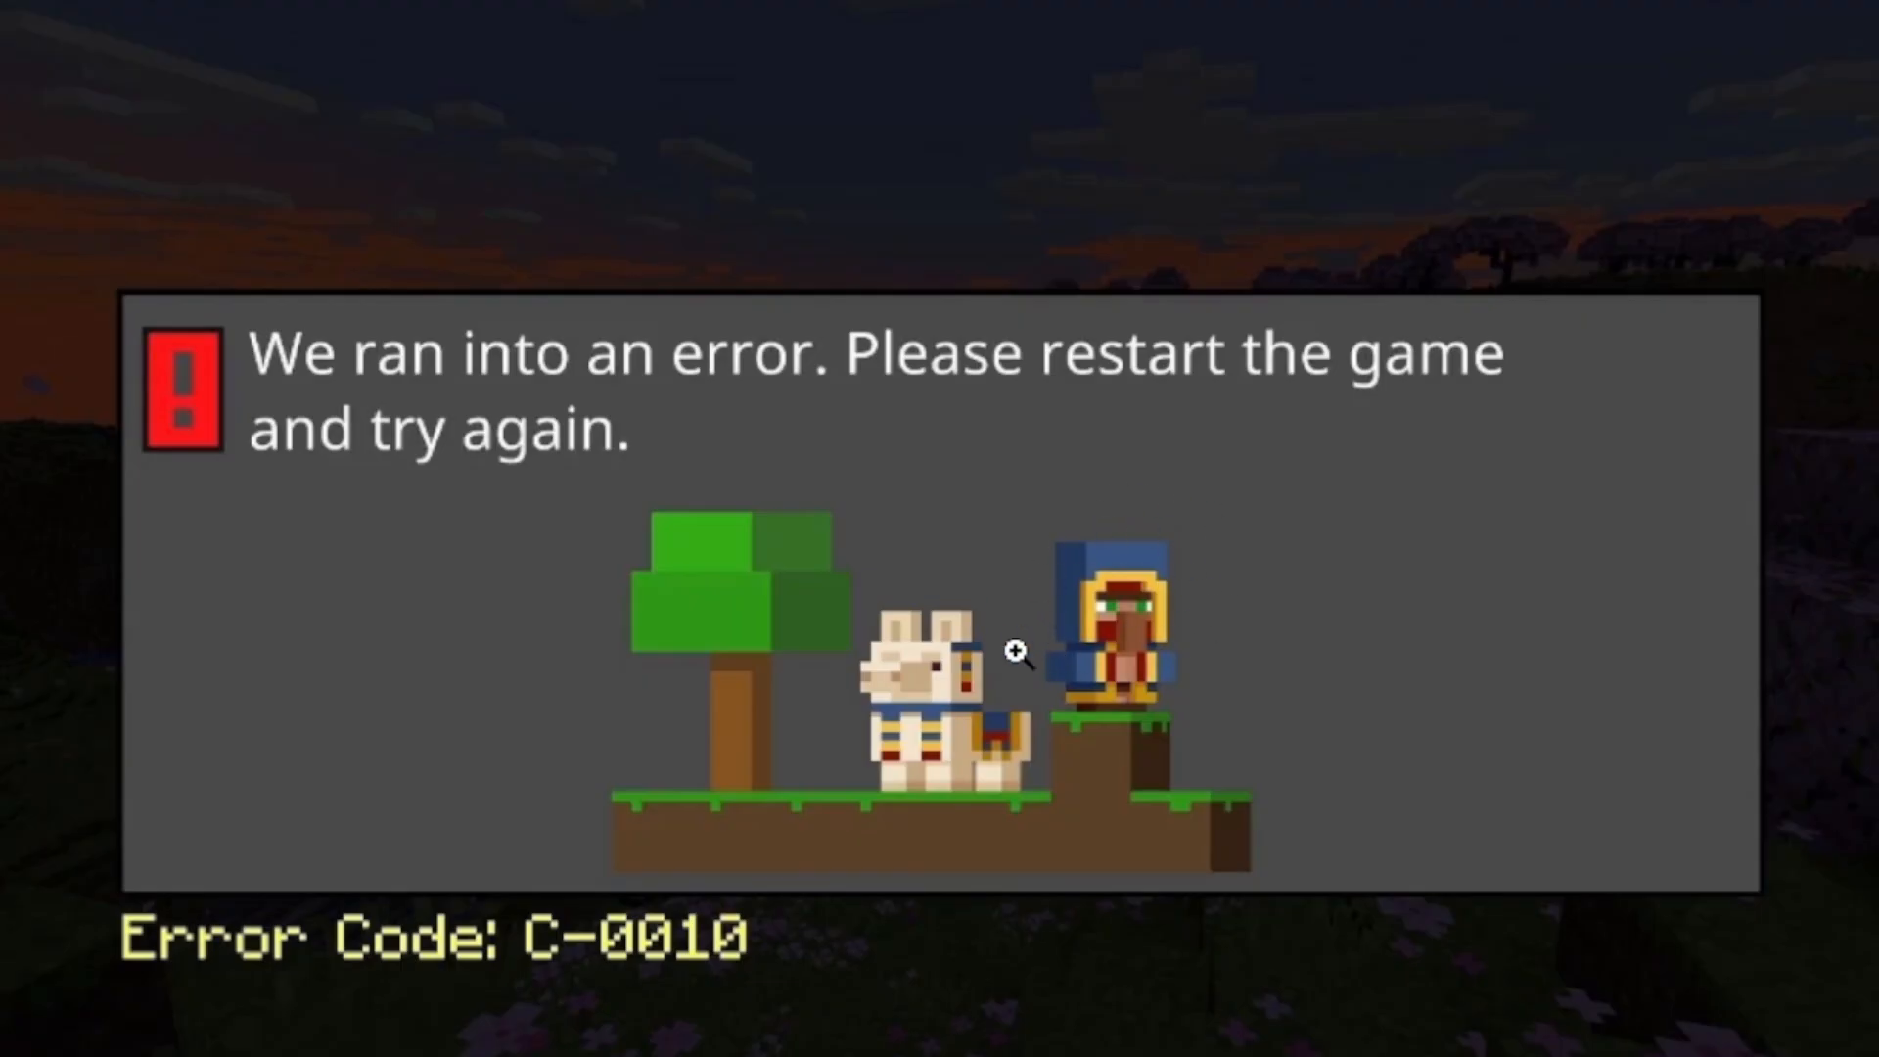
mouse_move(839, 826)
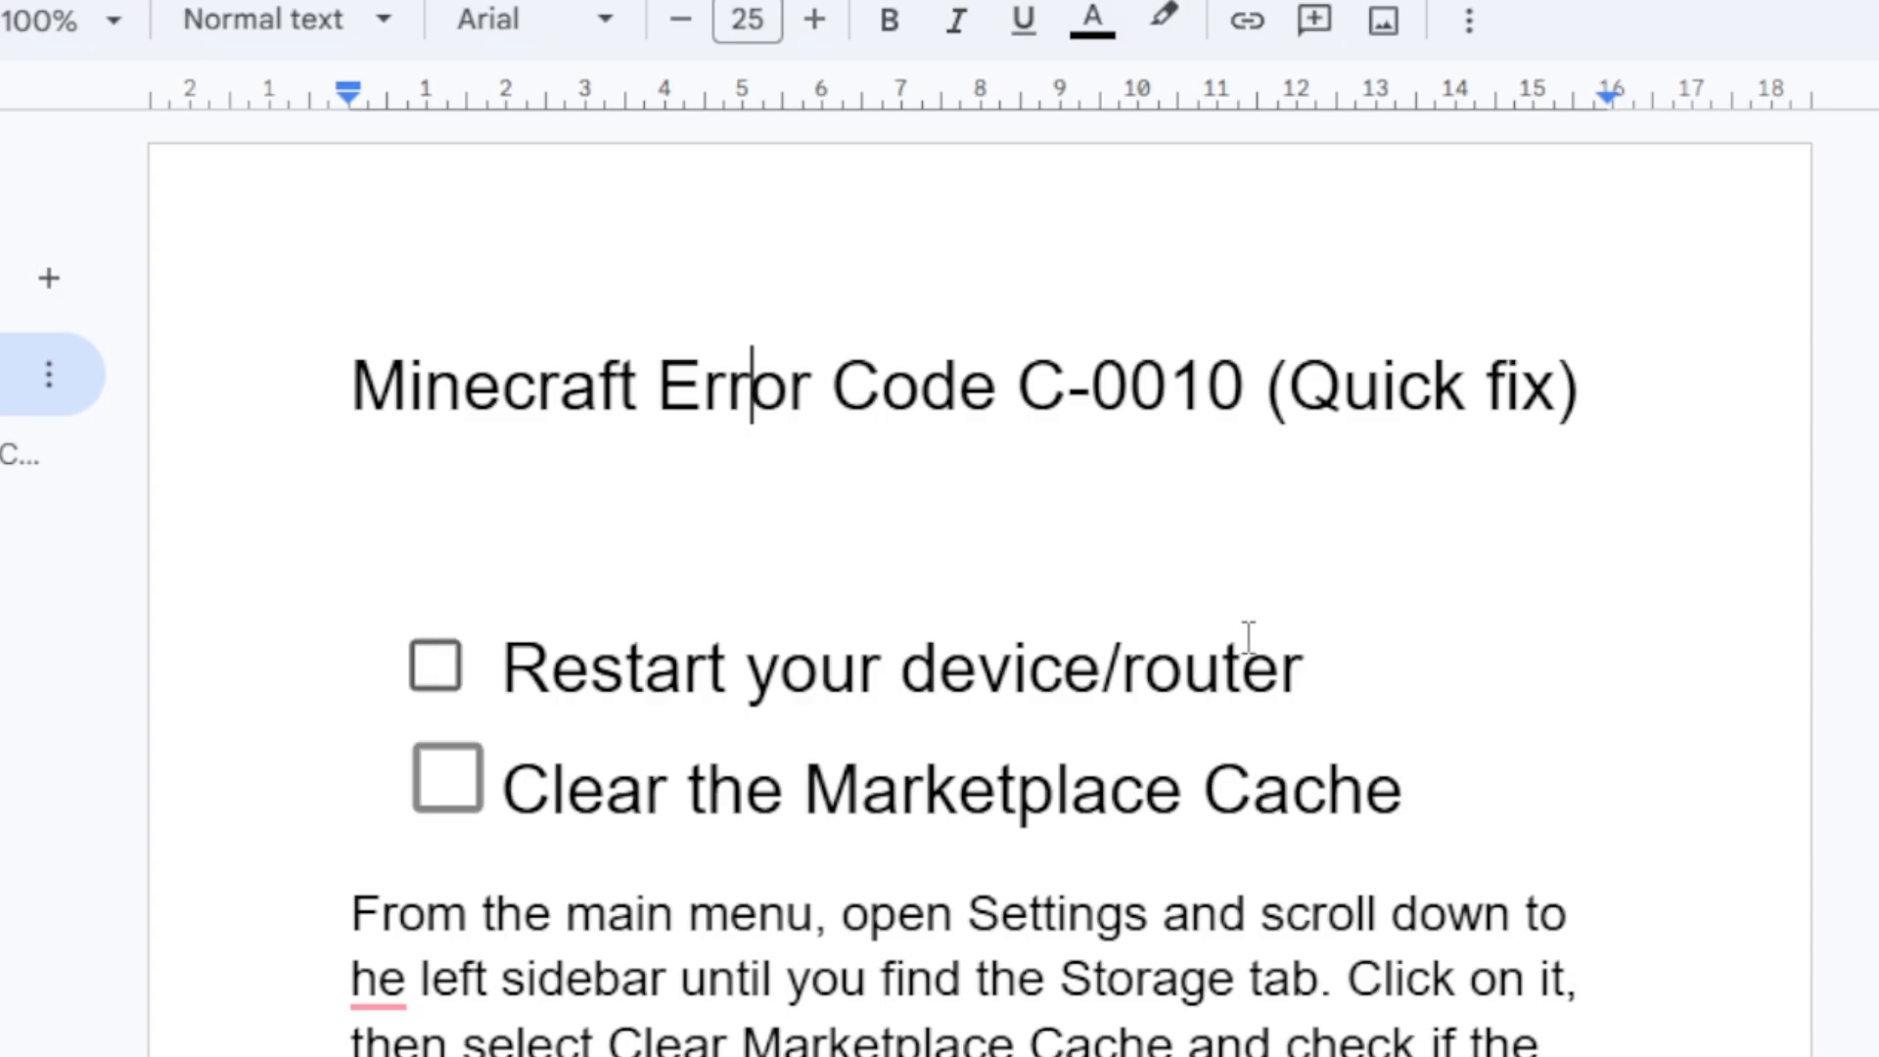
mouse_move(1000, 713)
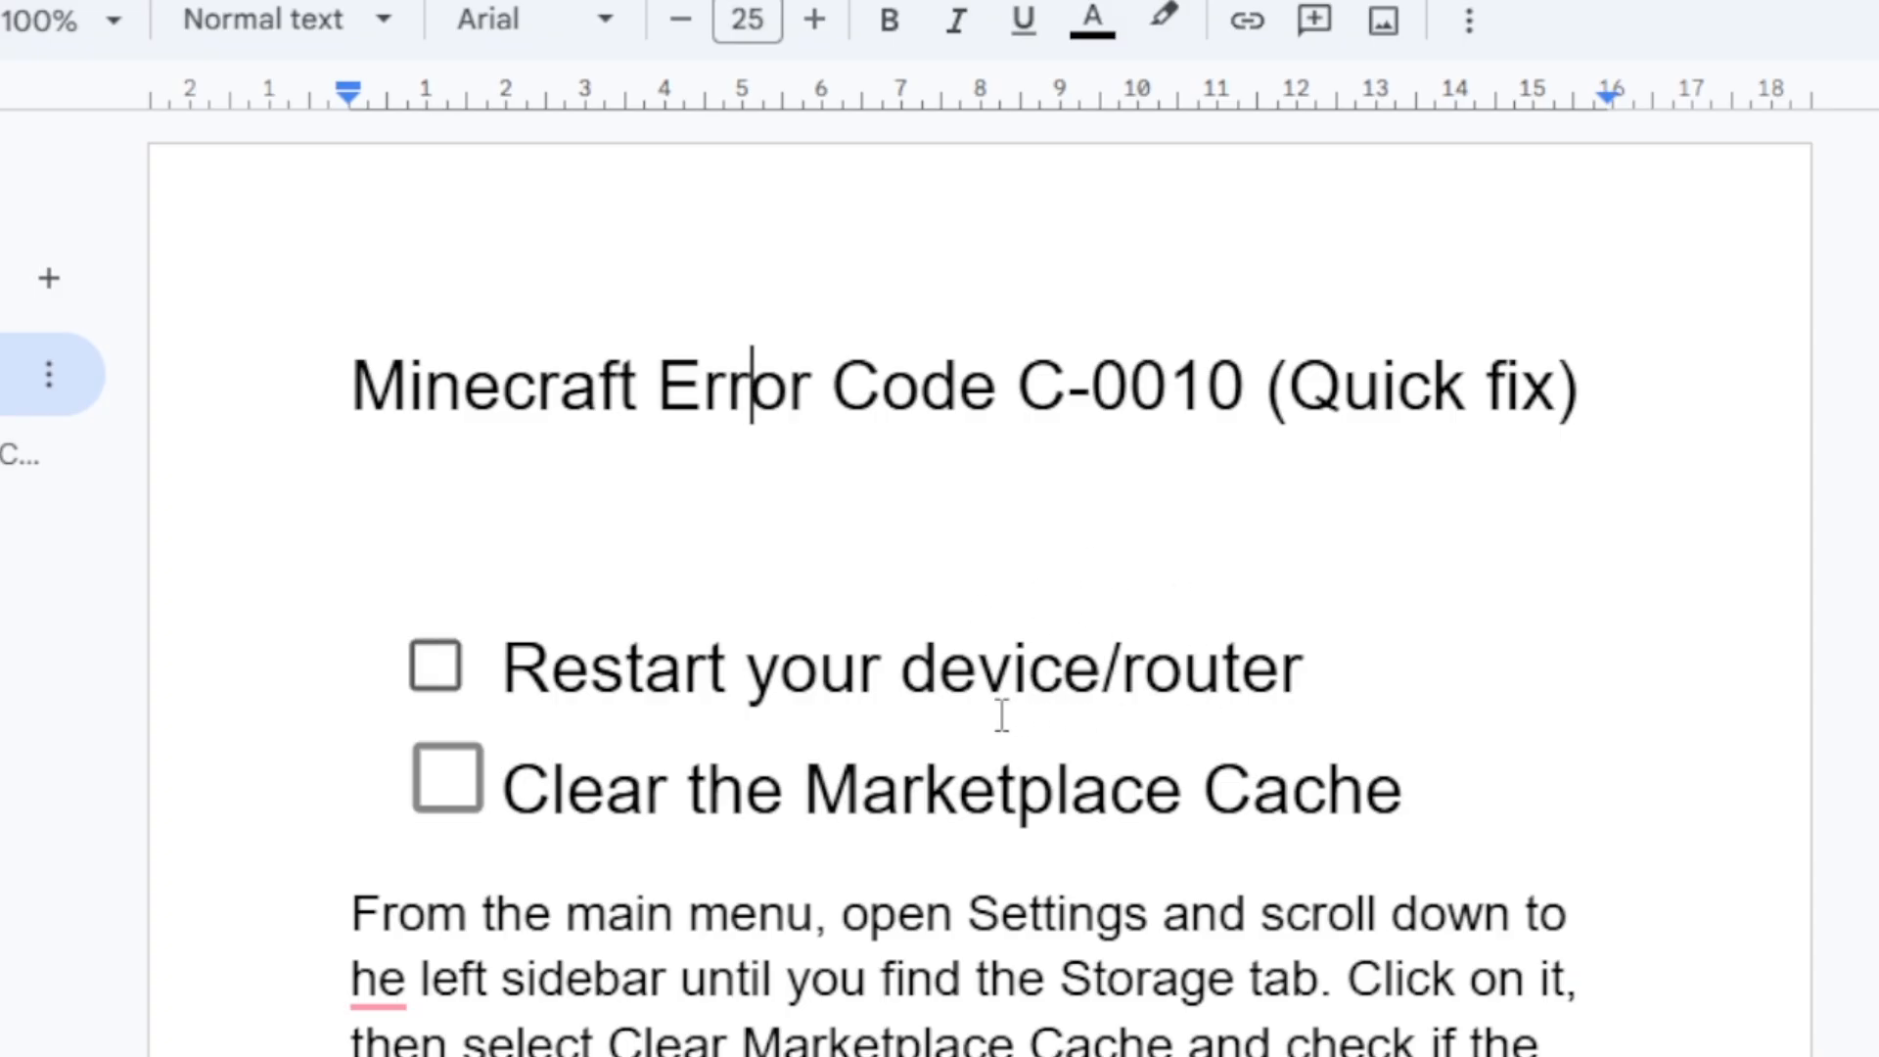
mouse_move(660, 677)
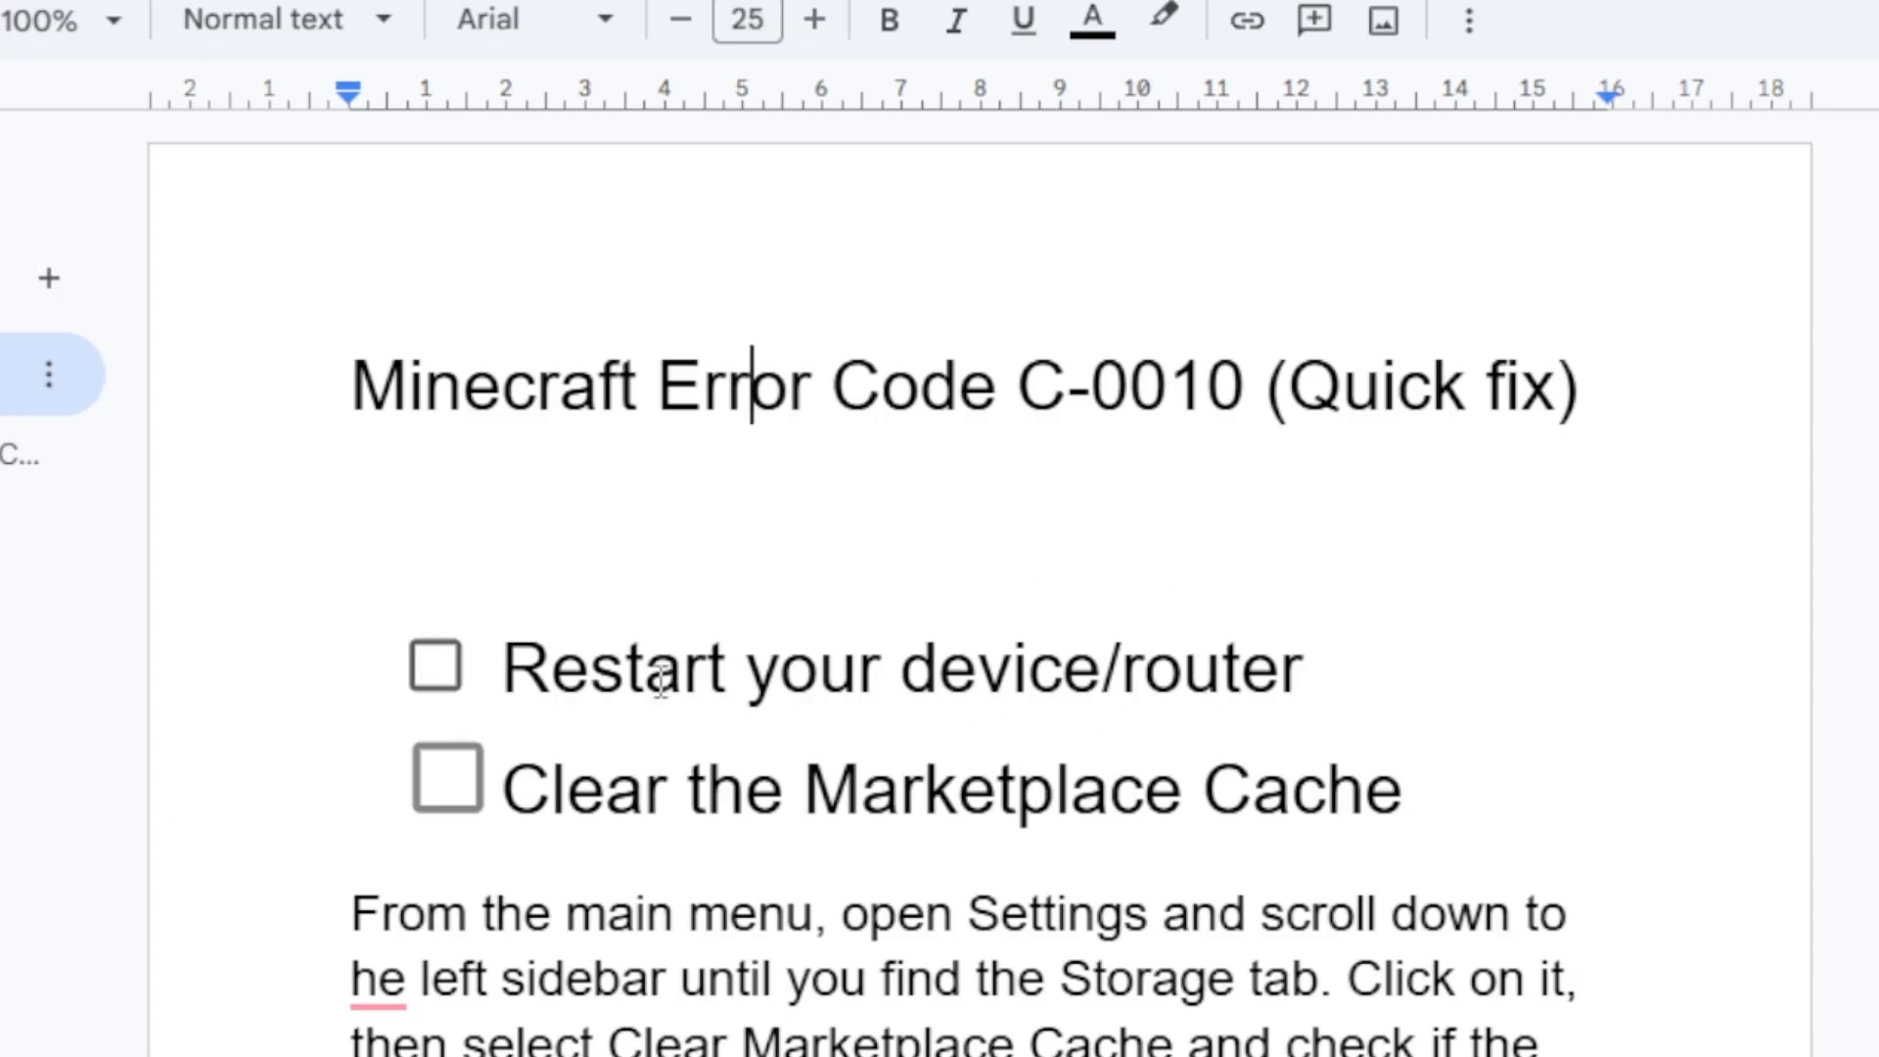
mouse_move(1139, 654)
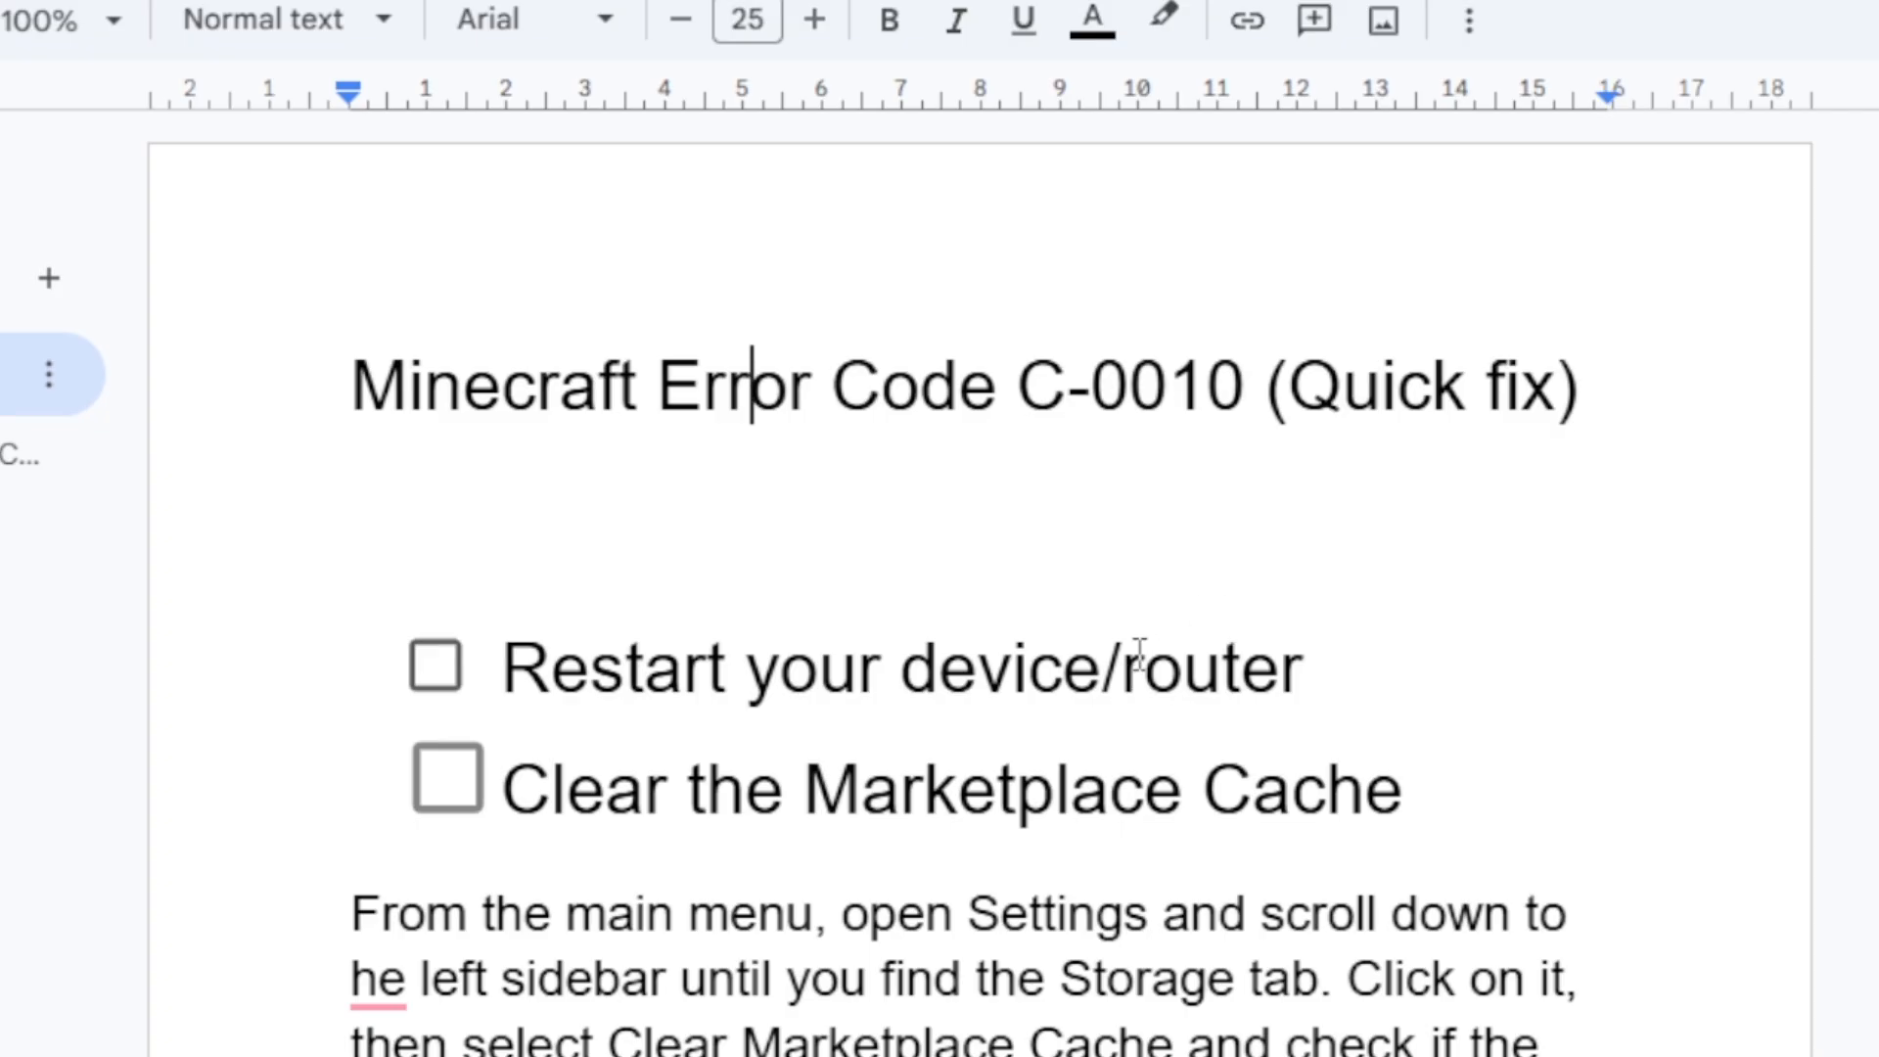
mouse_move(1032, 633)
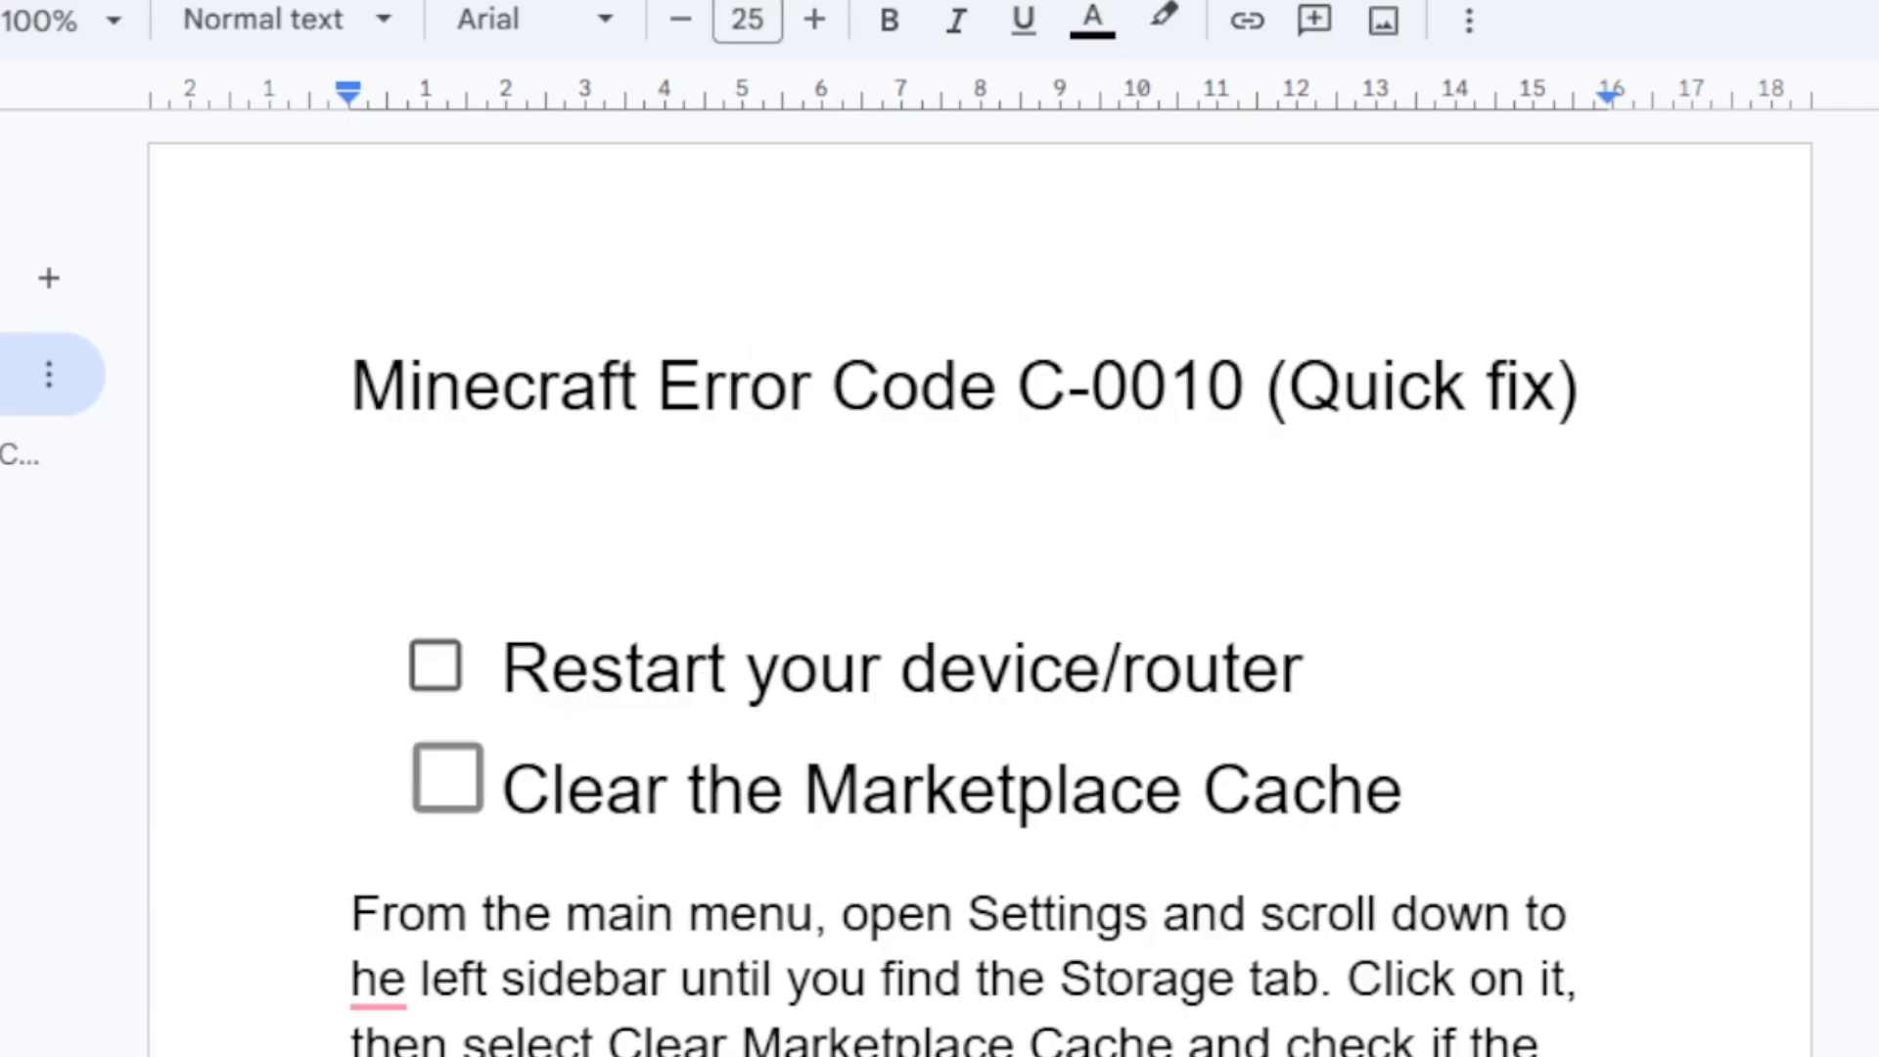
scroll(down, 3)
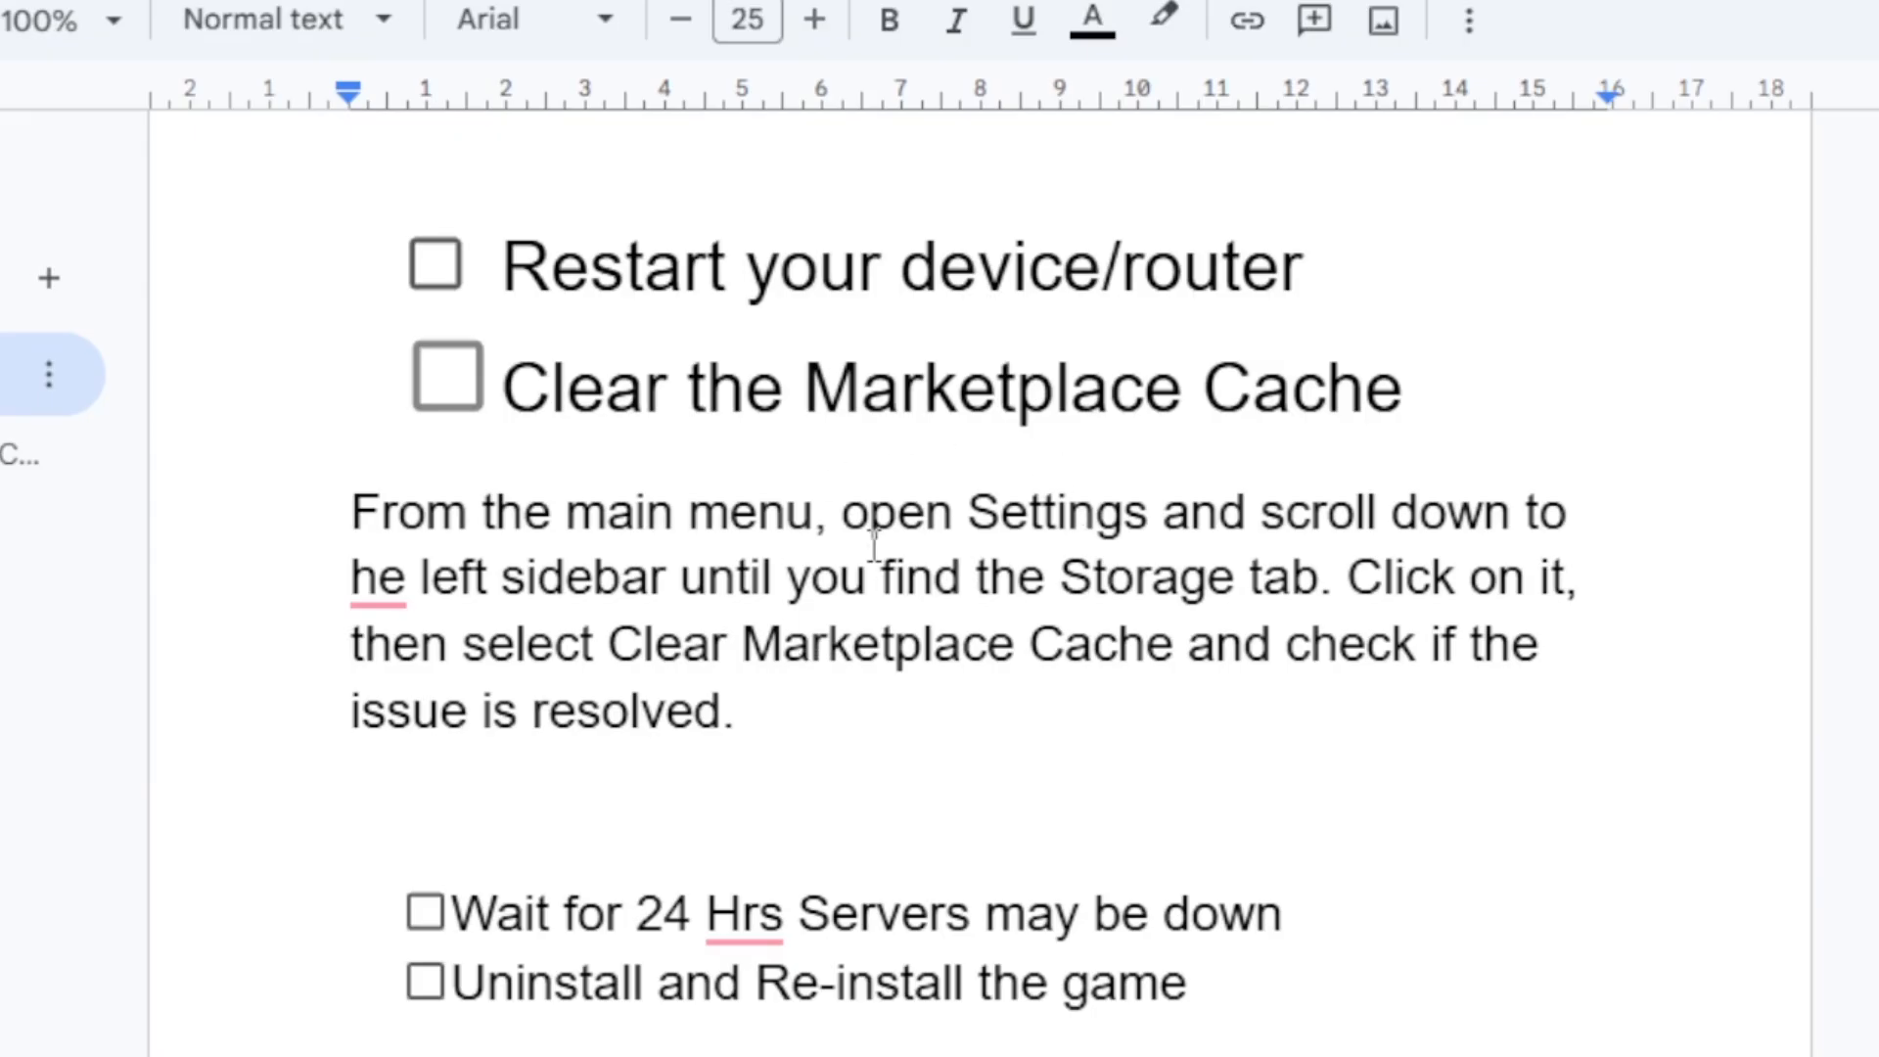
mouse_move(1249, 446)
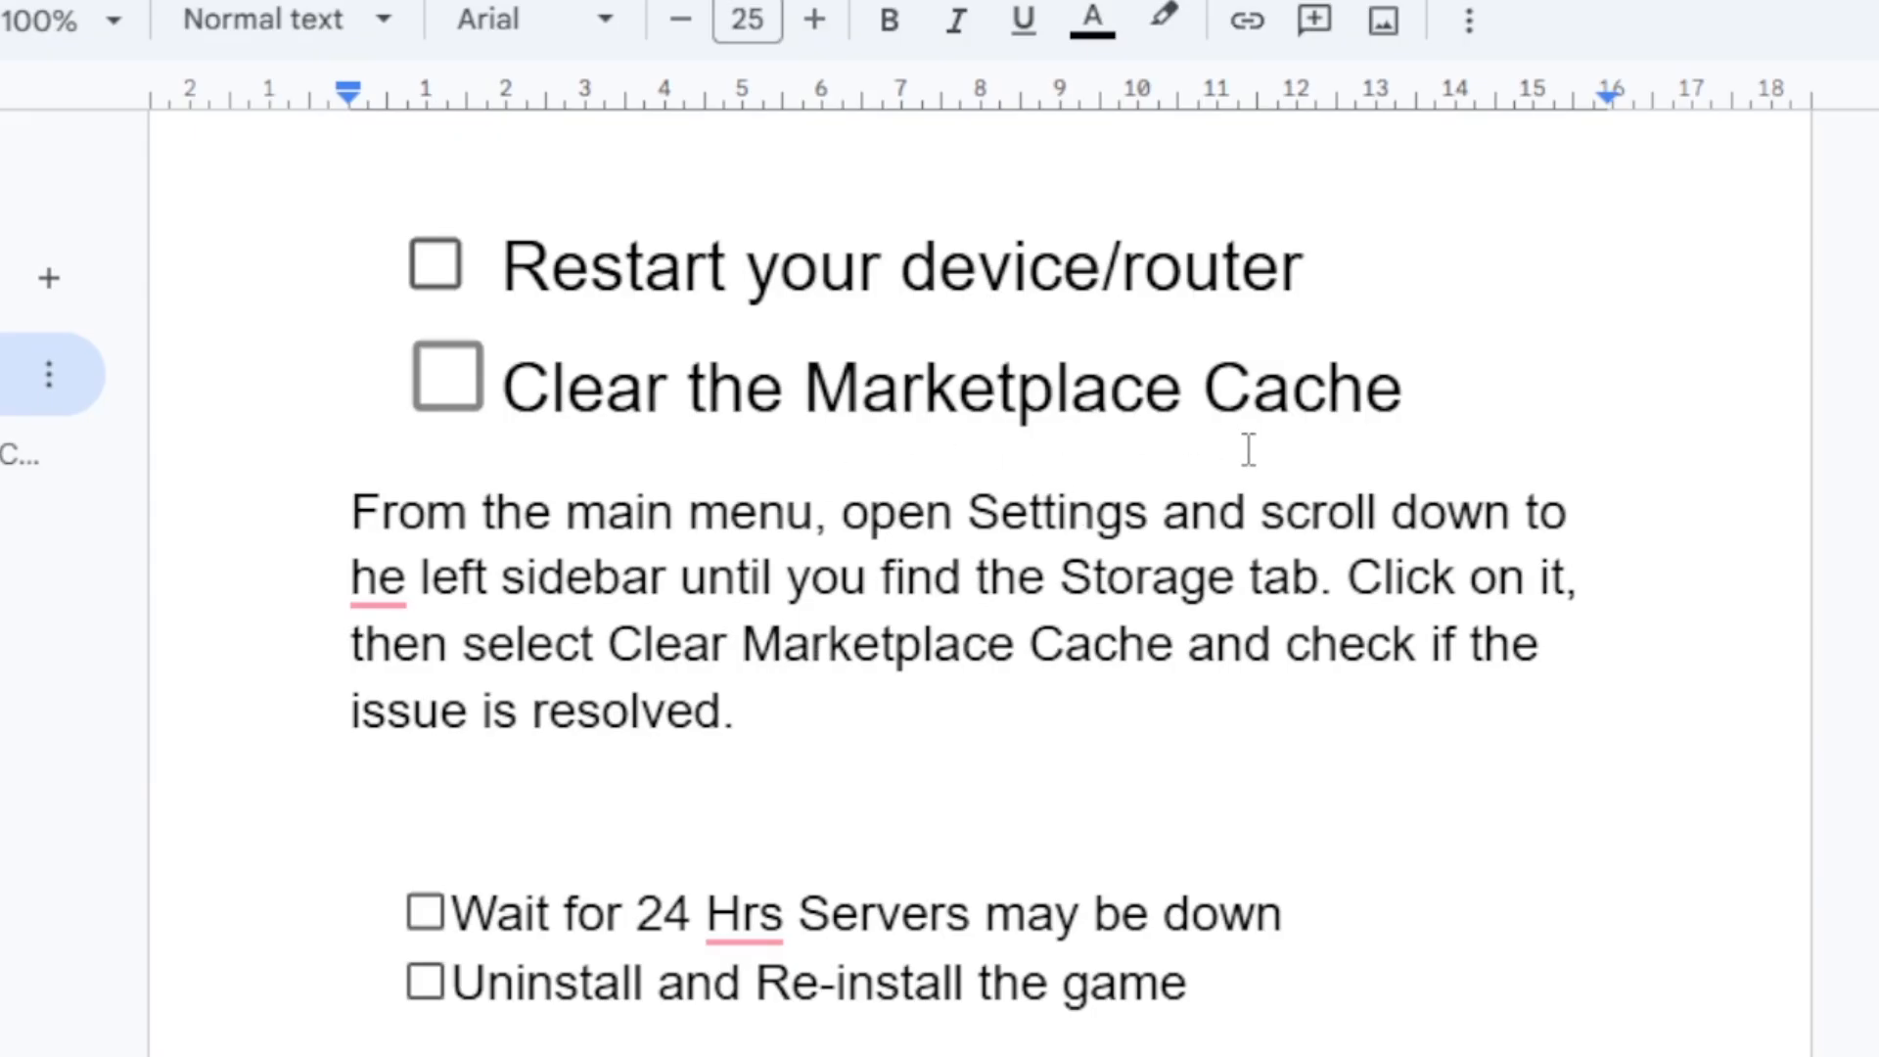
click(744, 912)
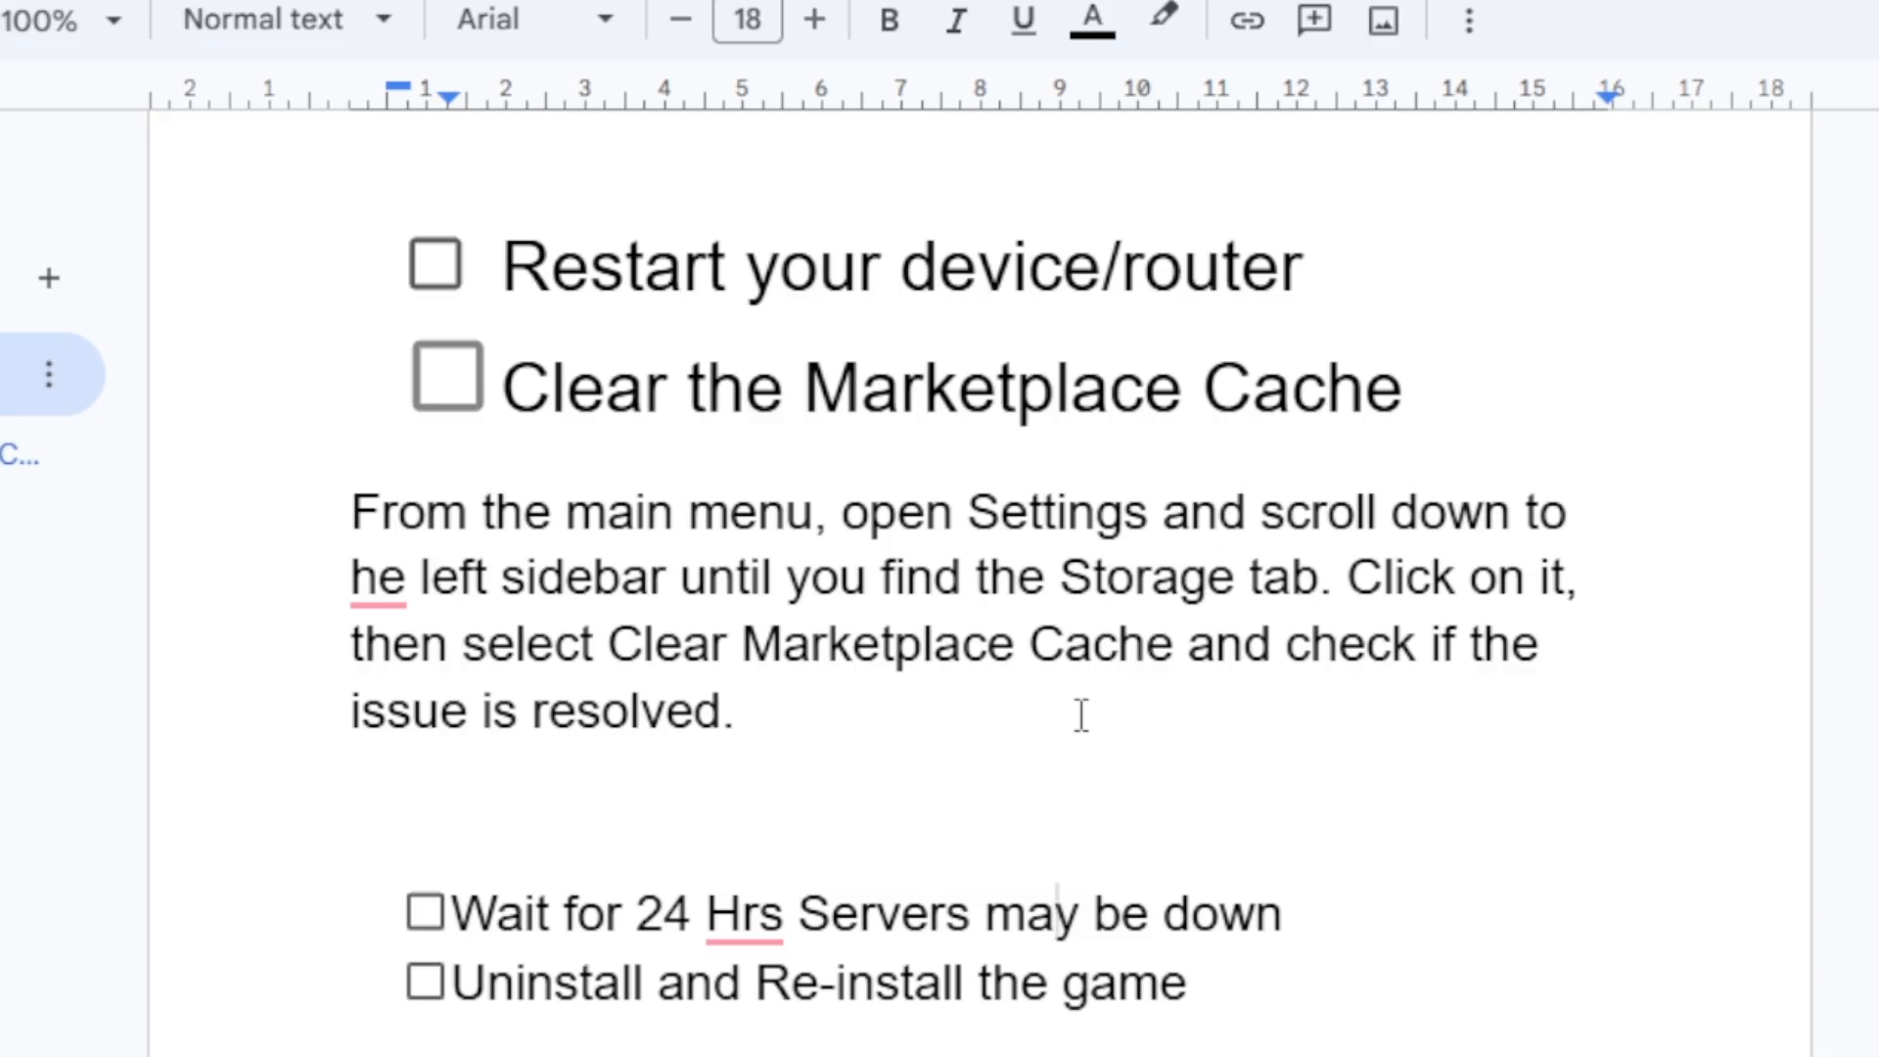
mouse_move(1291, 673)
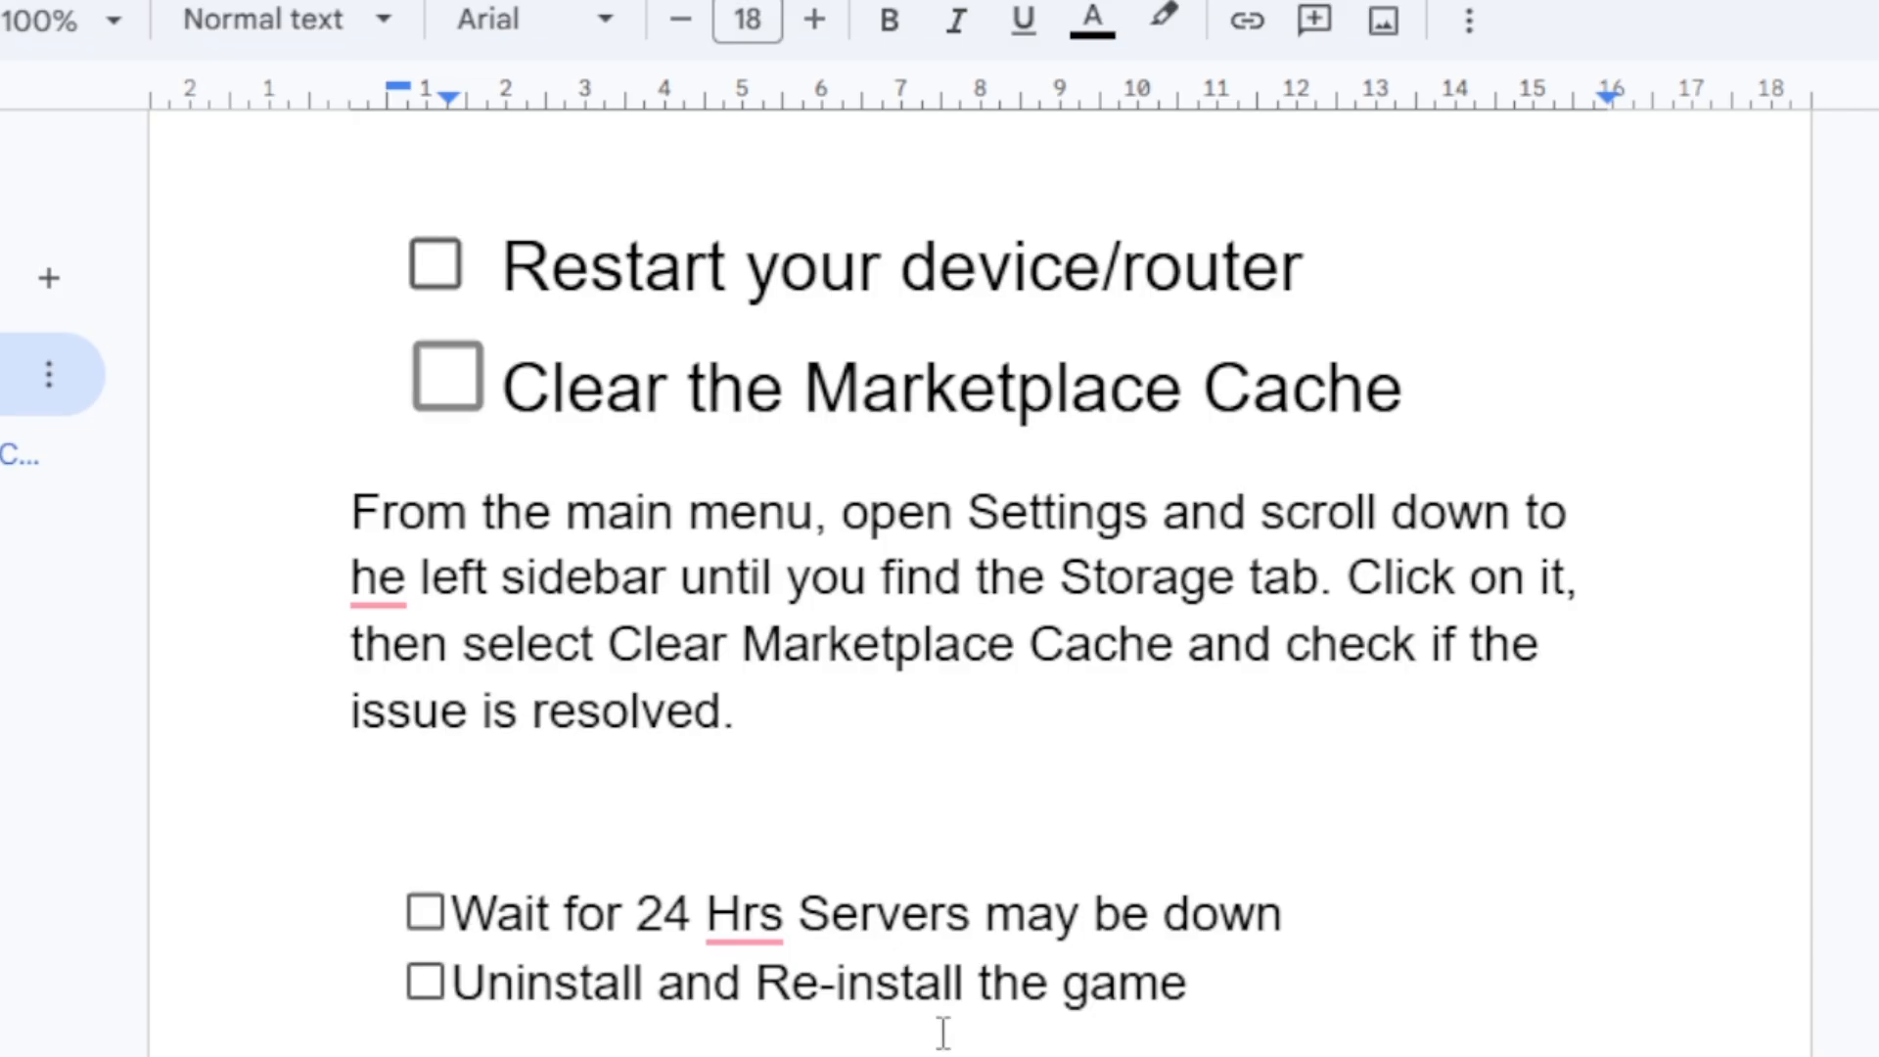
mouse_move(1322, 974)
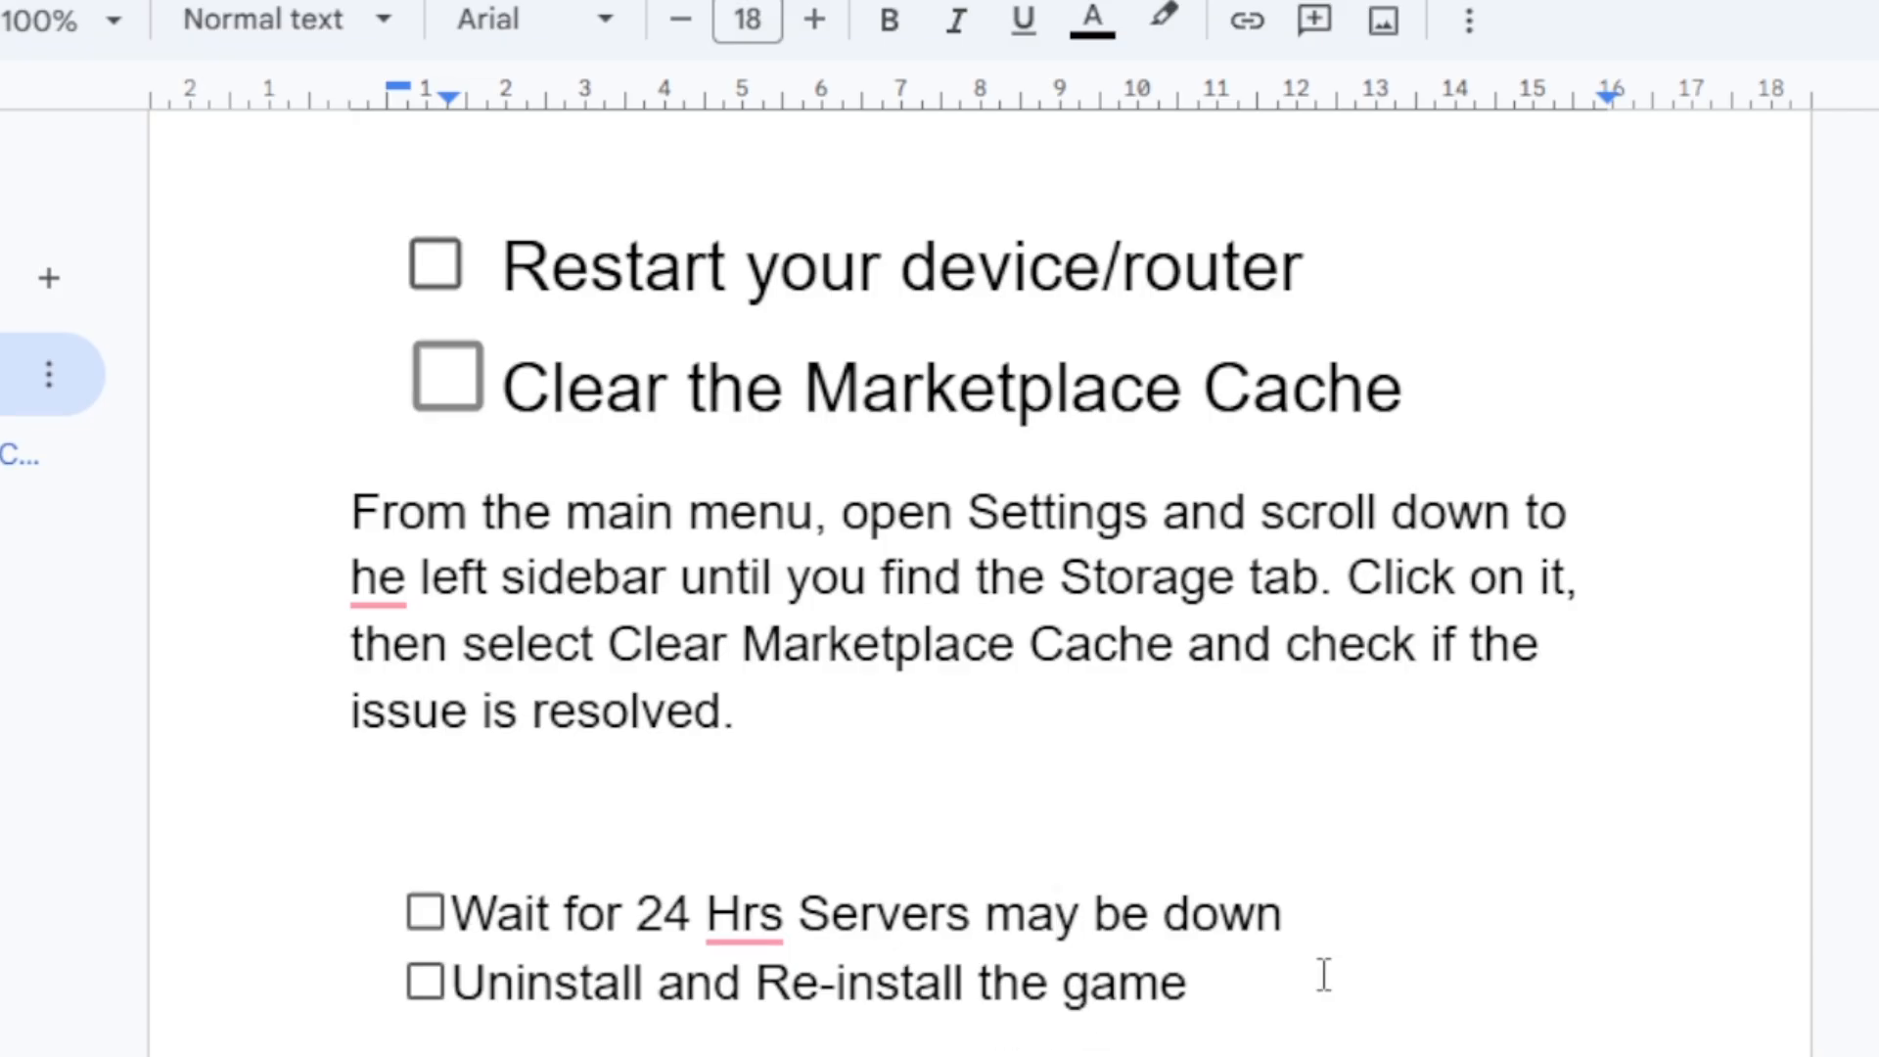
scroll(up, 3)
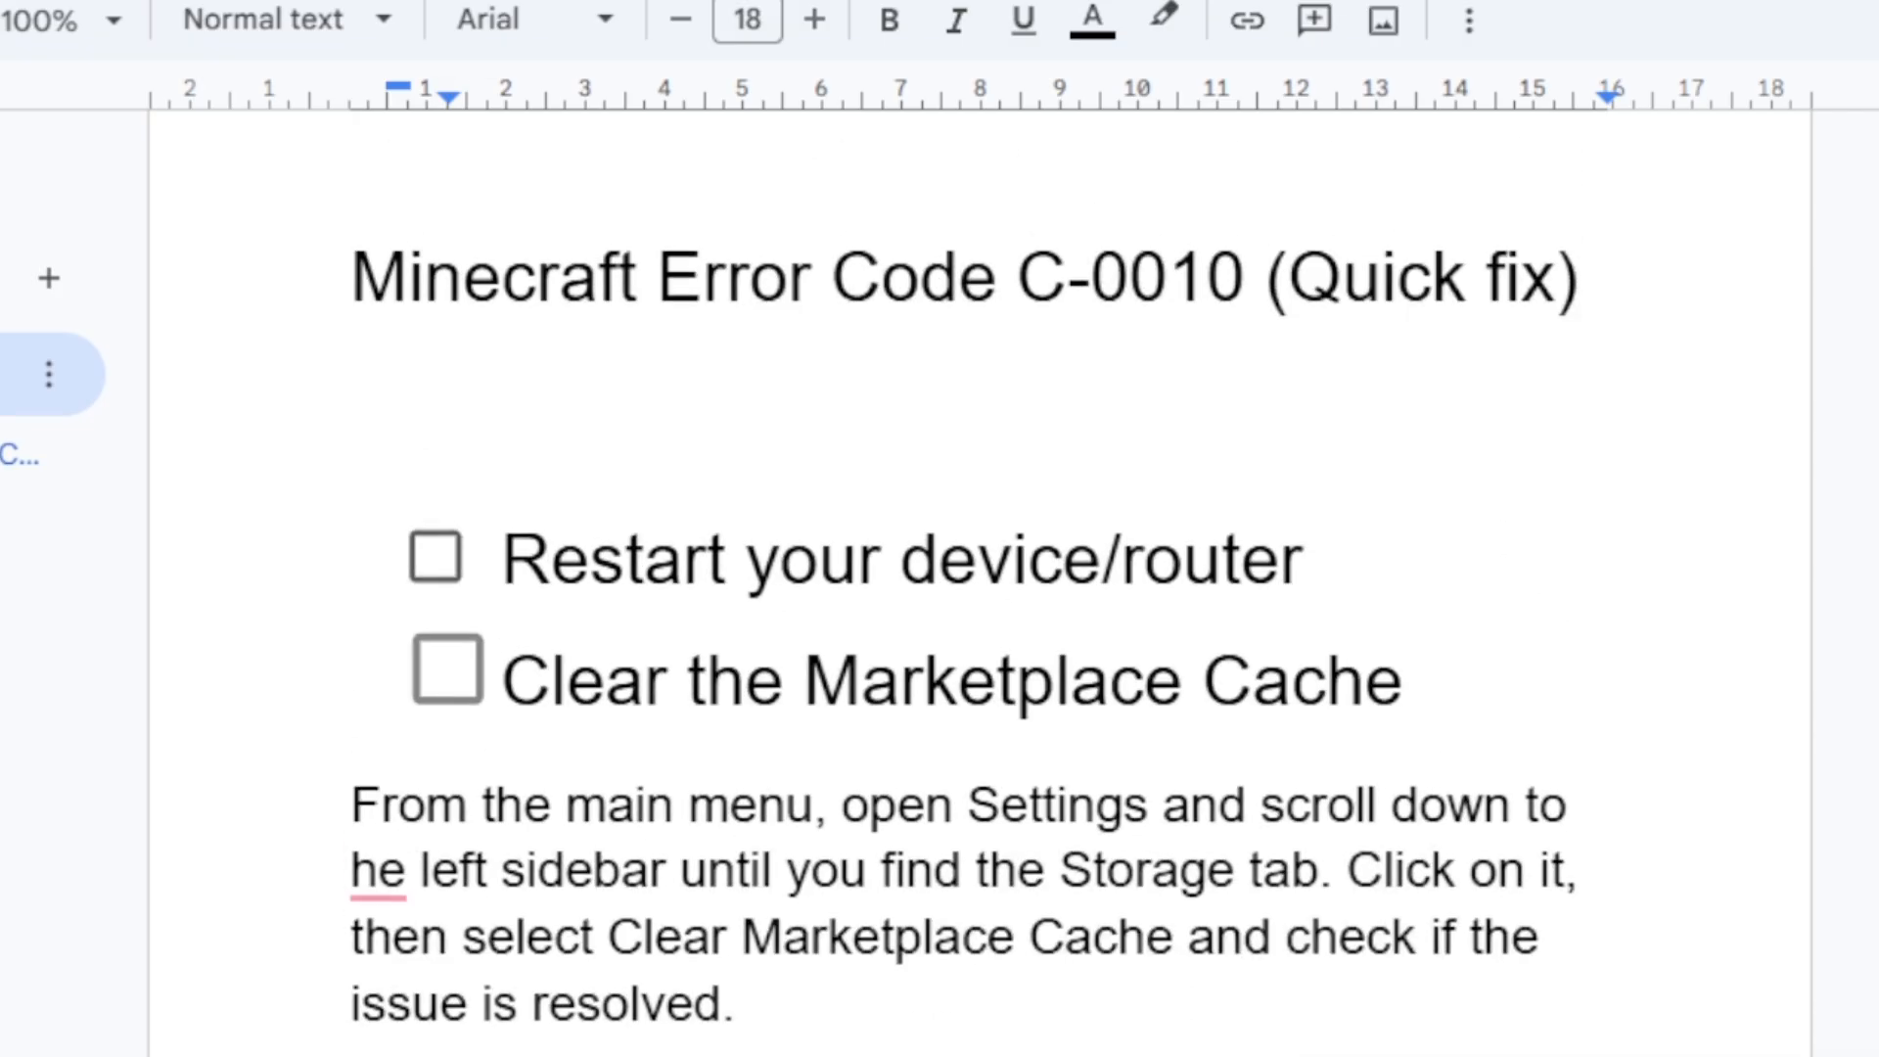
scroll(up, 3)
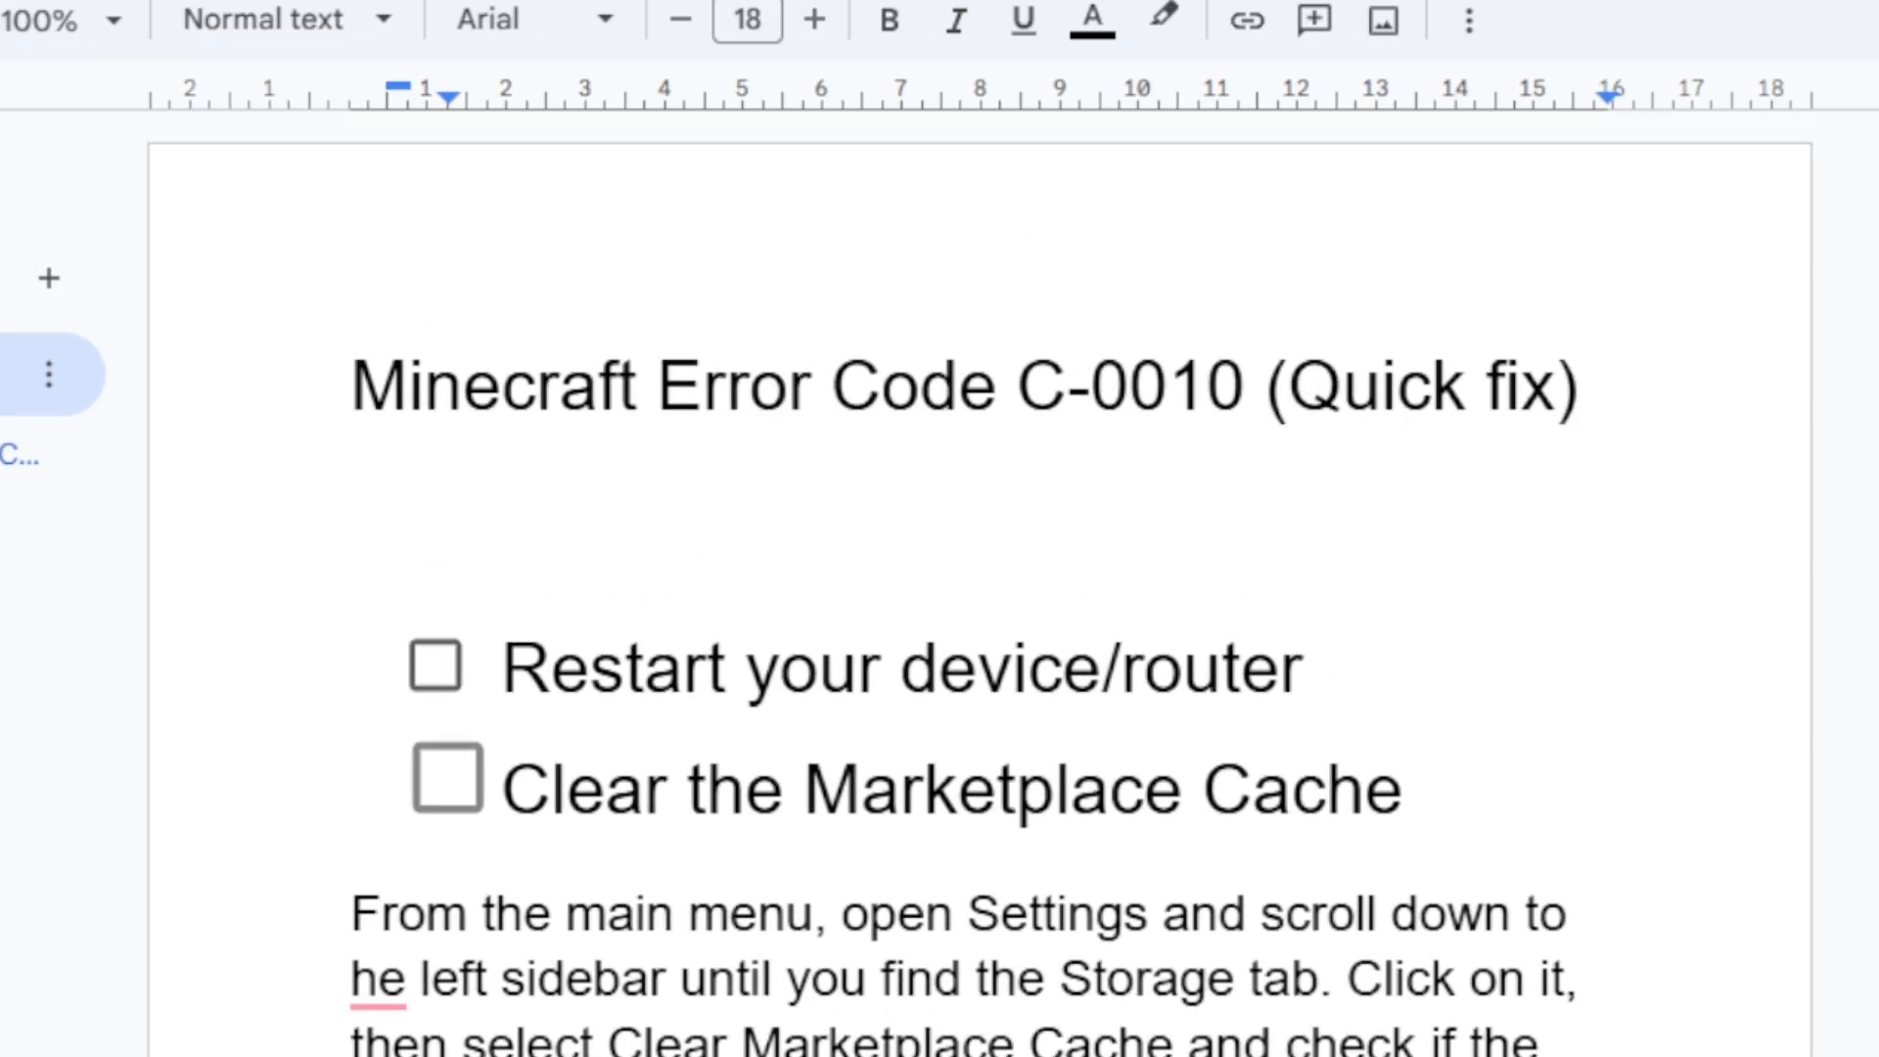
scroll(down, 3)
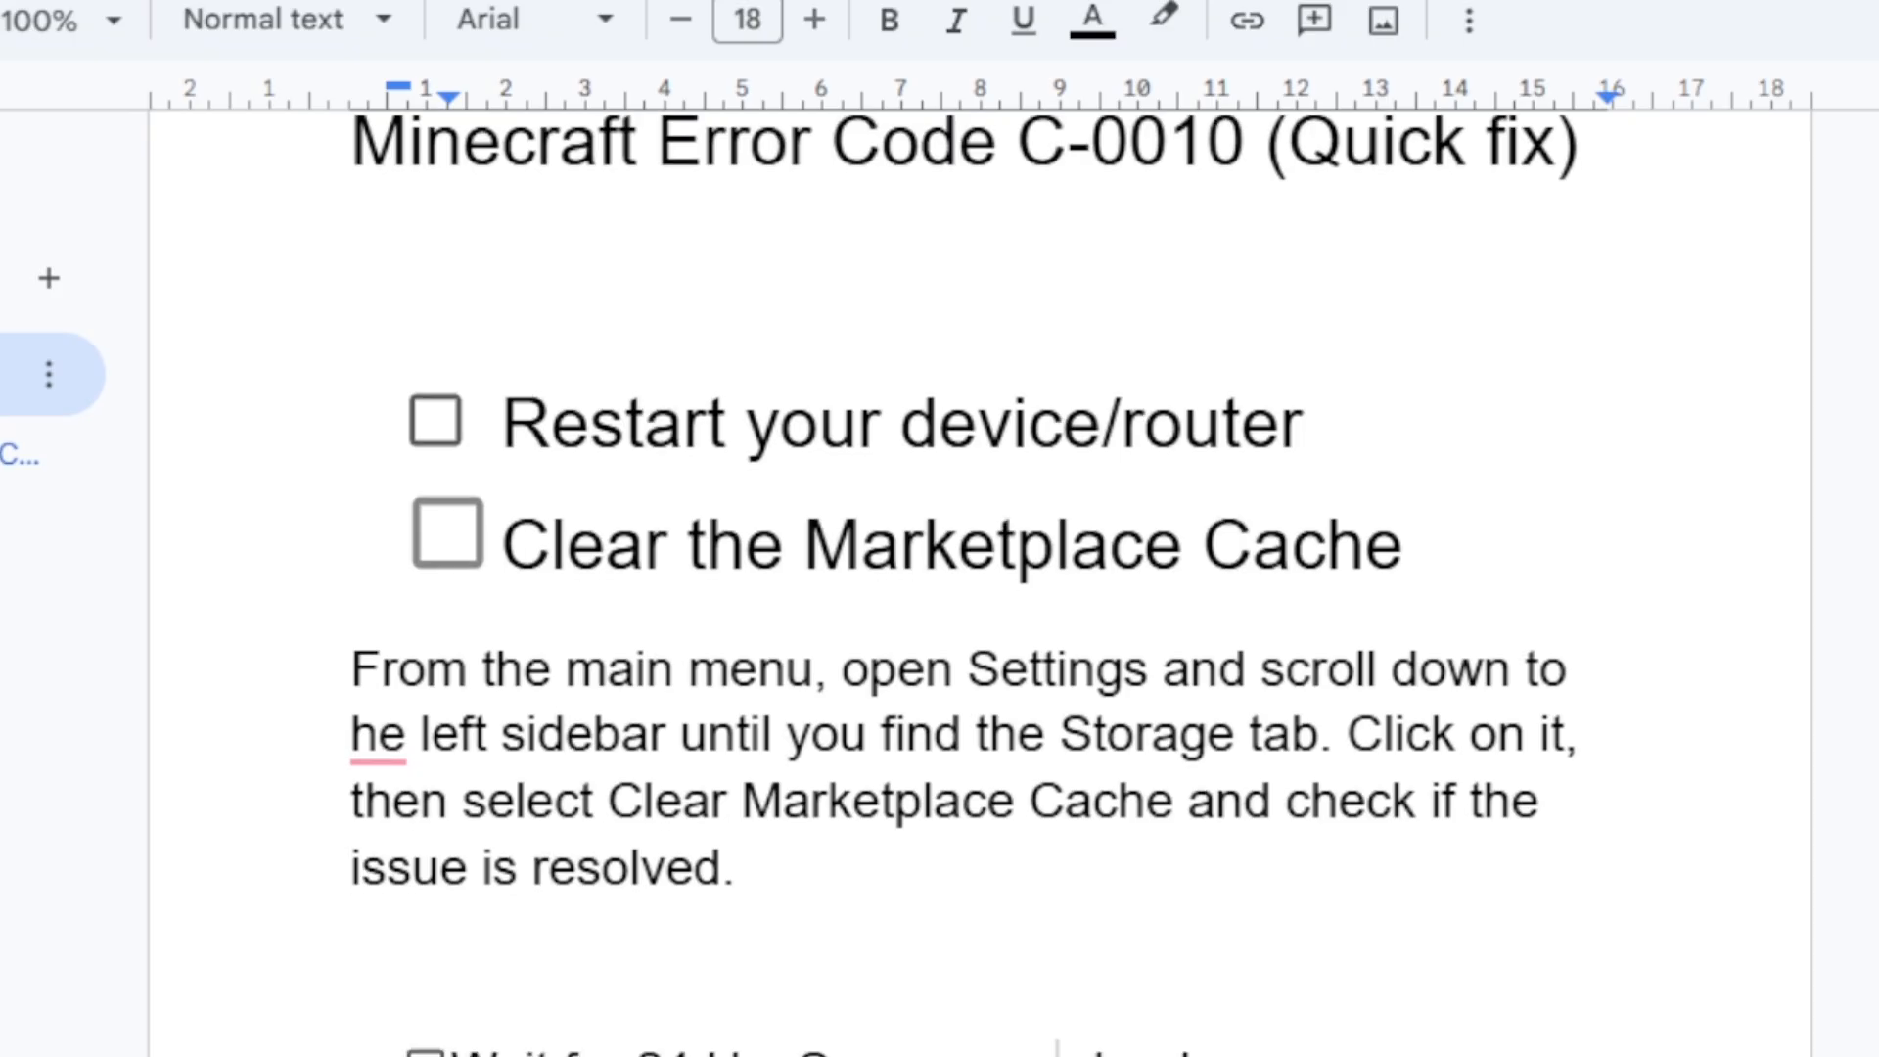